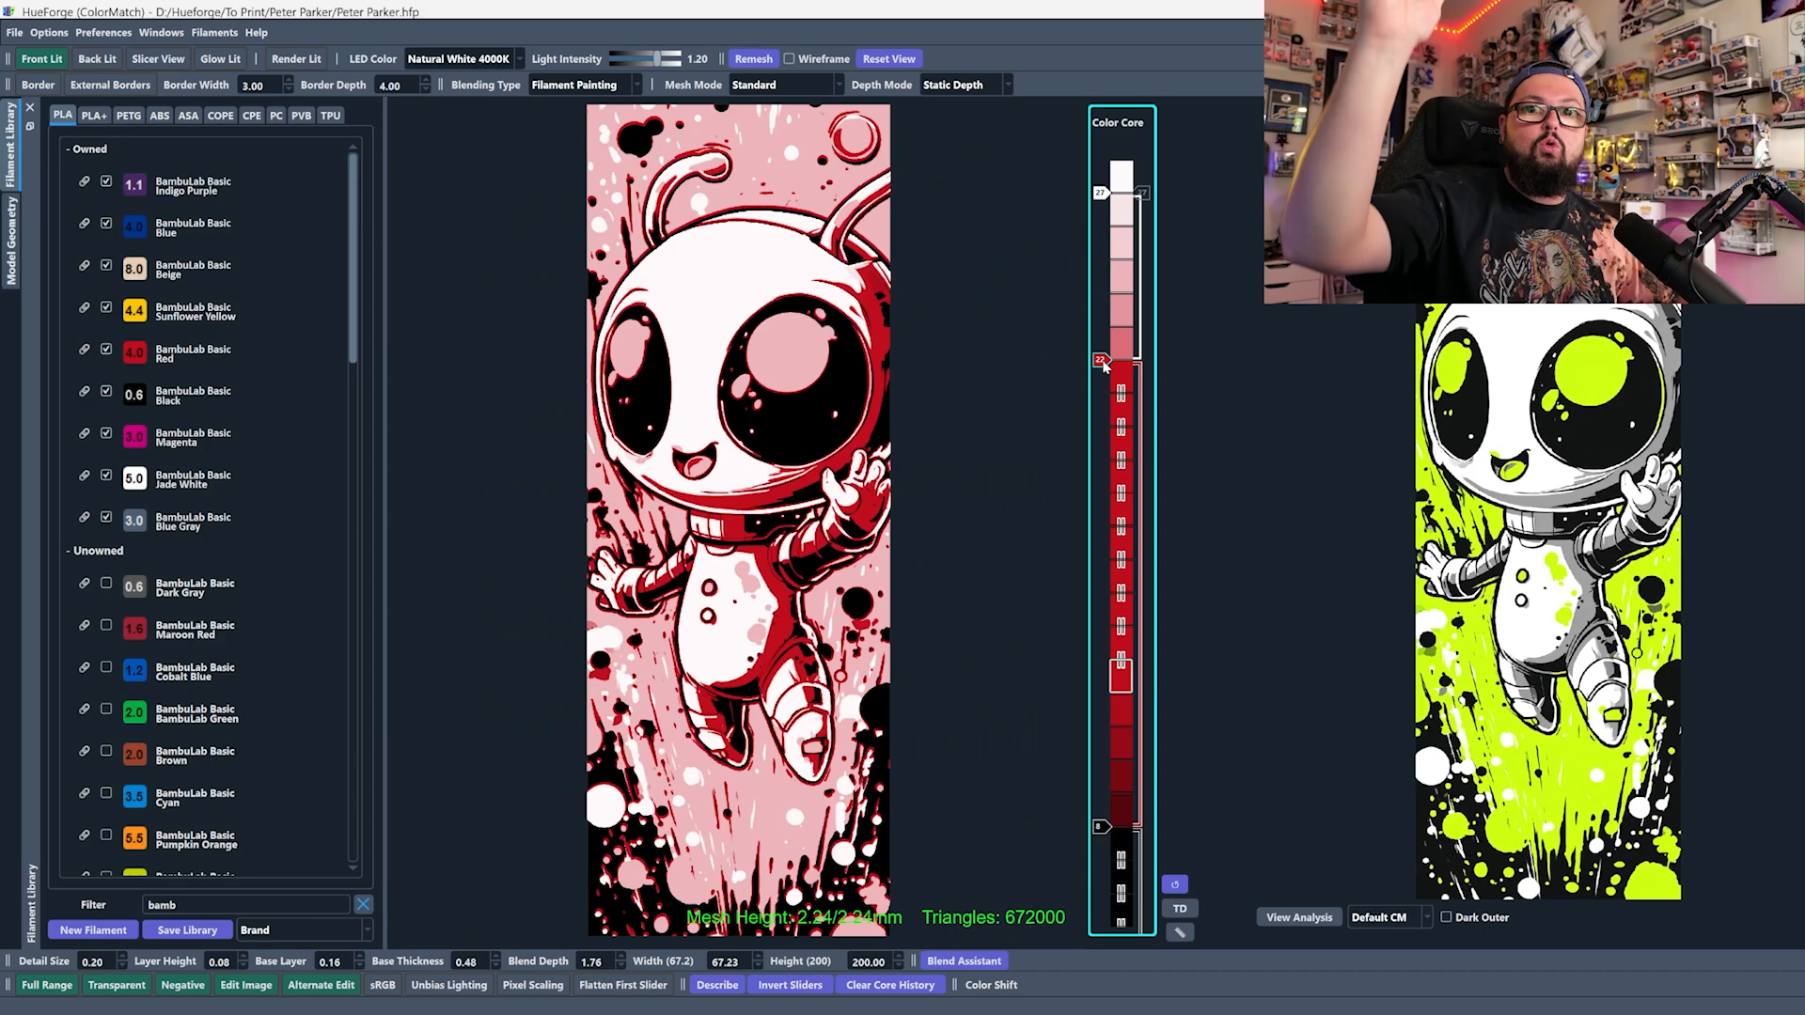
# - Lower the red filament's start toward the bottom so the alien renders white and black
pyautogui.moveTo(1101, 361); pyautogui.dragTo(1102, 526)
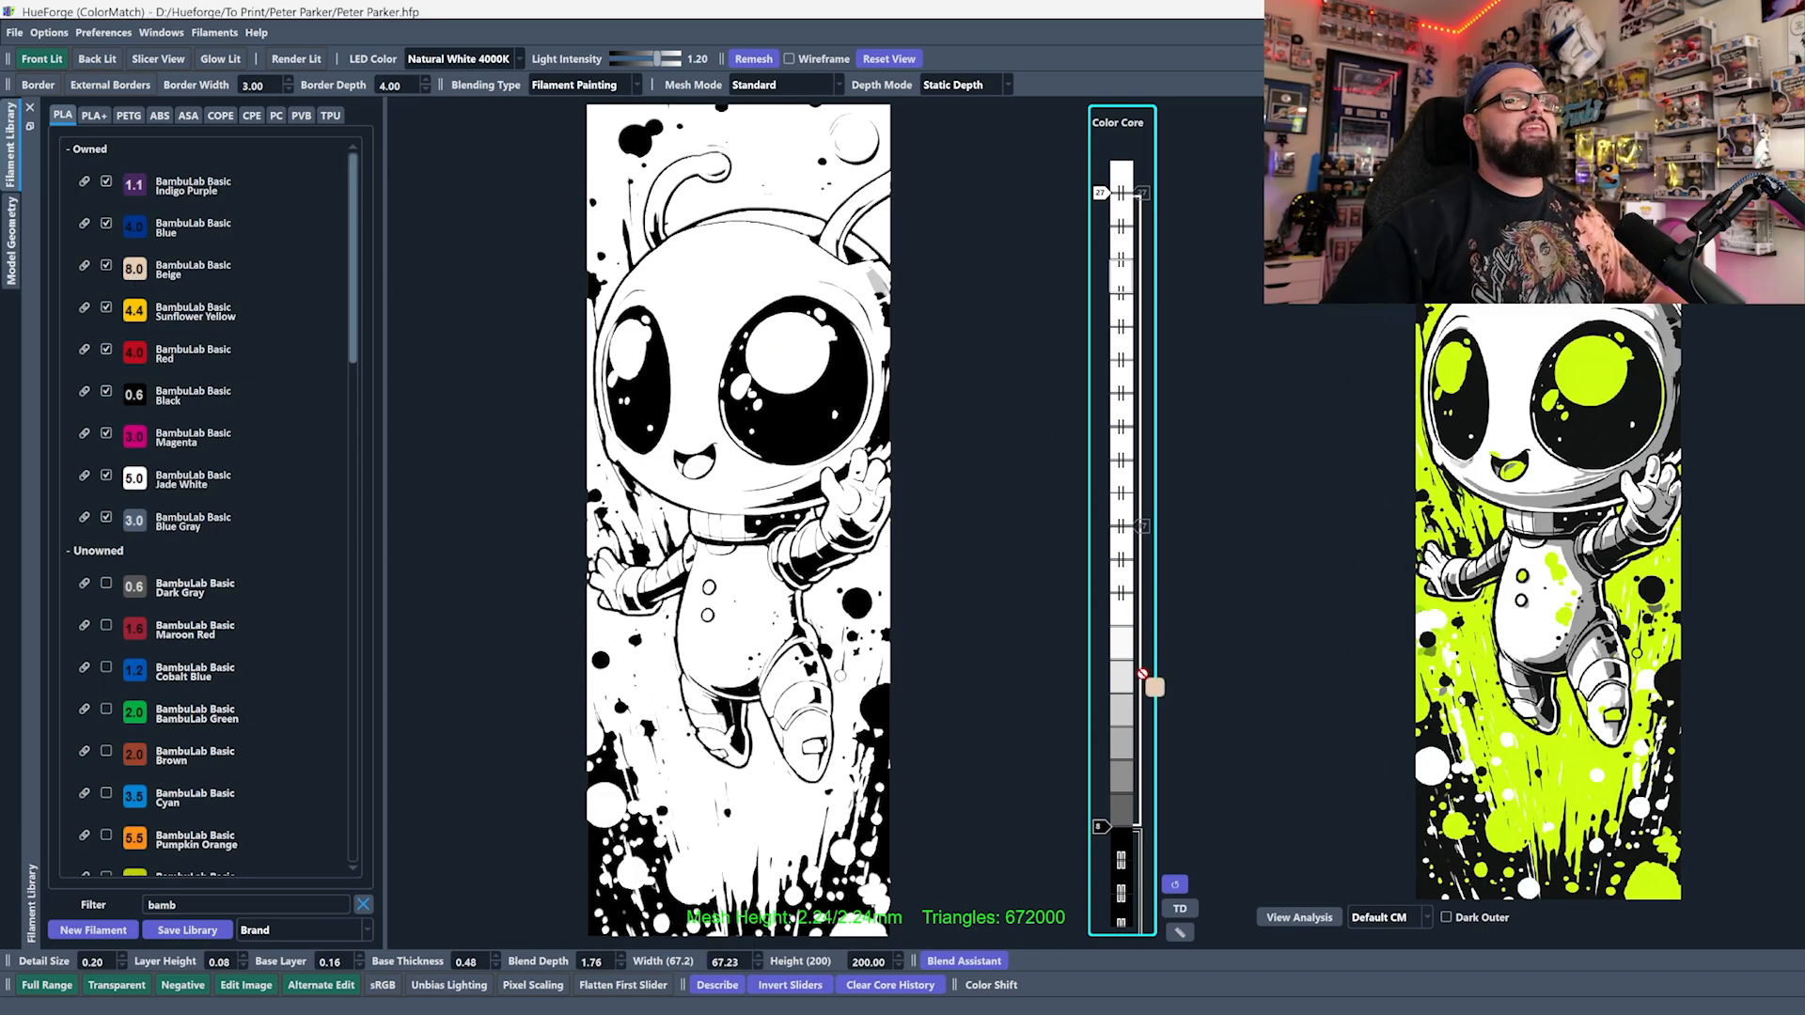
pyautogui.moveTo(1156, 689); pyautogui.dragTo(1133, 824)
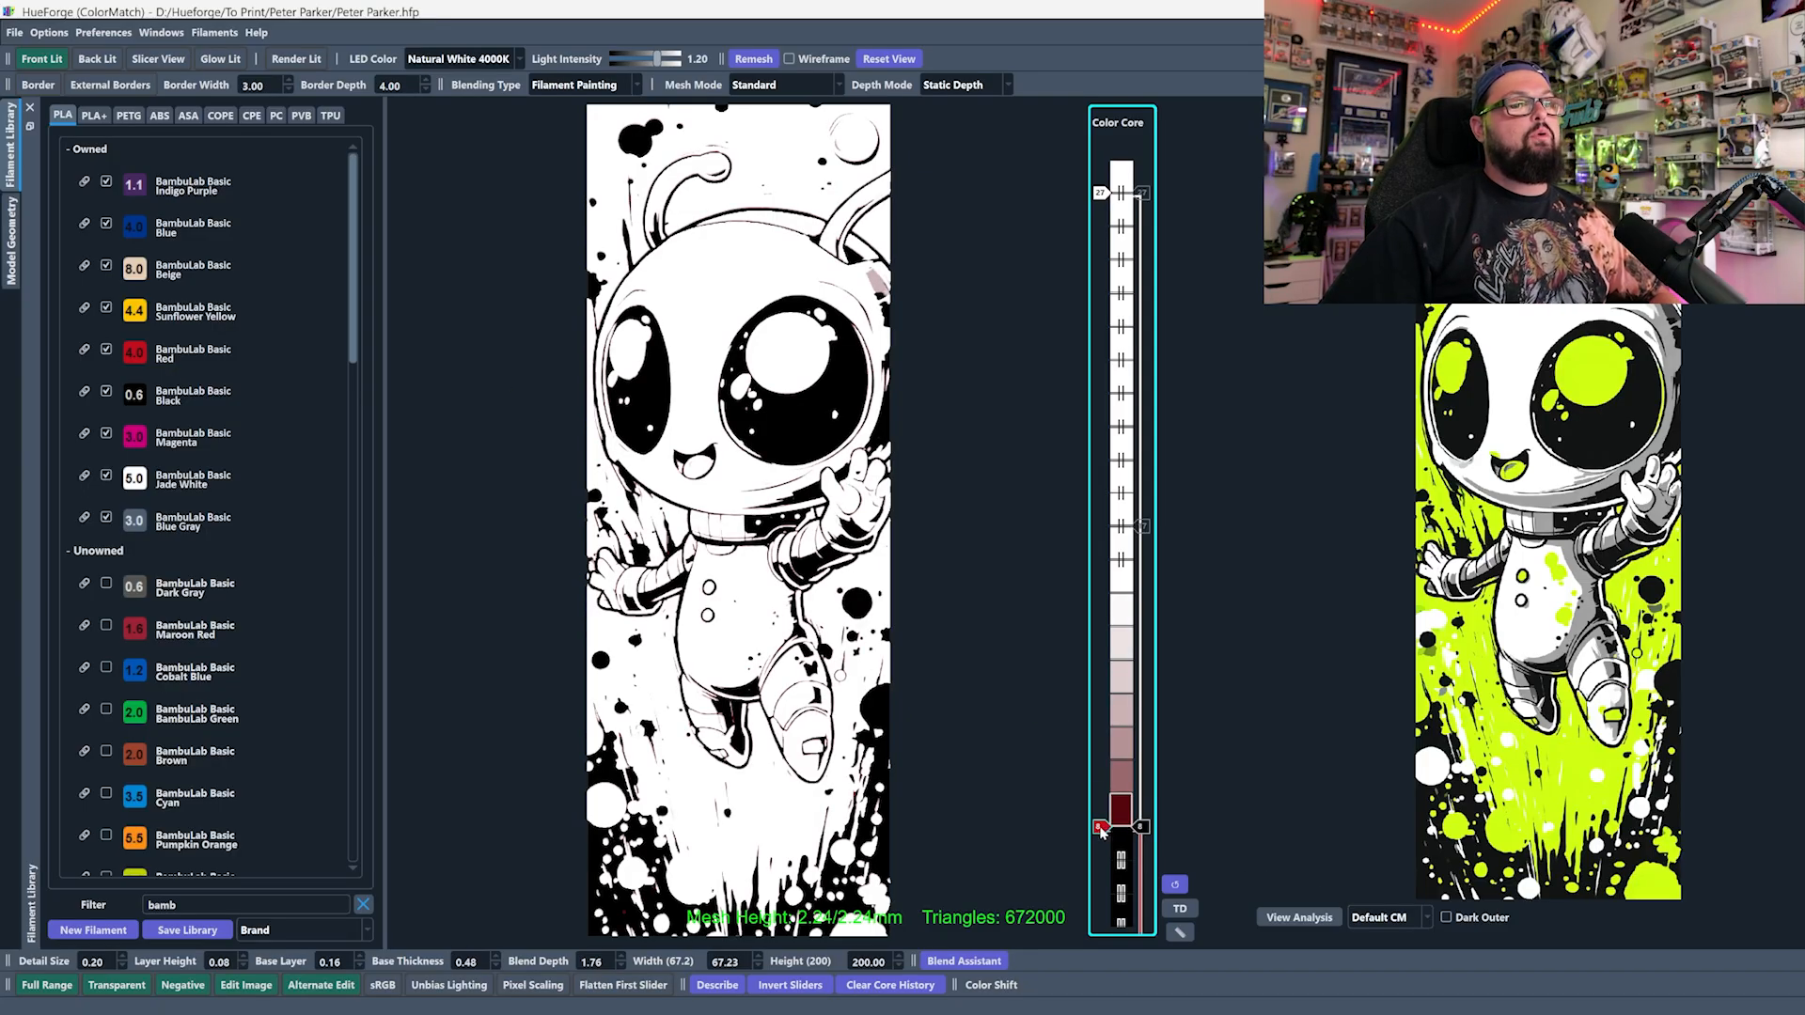
# - Remove the red filament from the color core, leaving white over black
pyautogui.moveTo(1098, 827); pyautogui.dragTo(1098, 793)
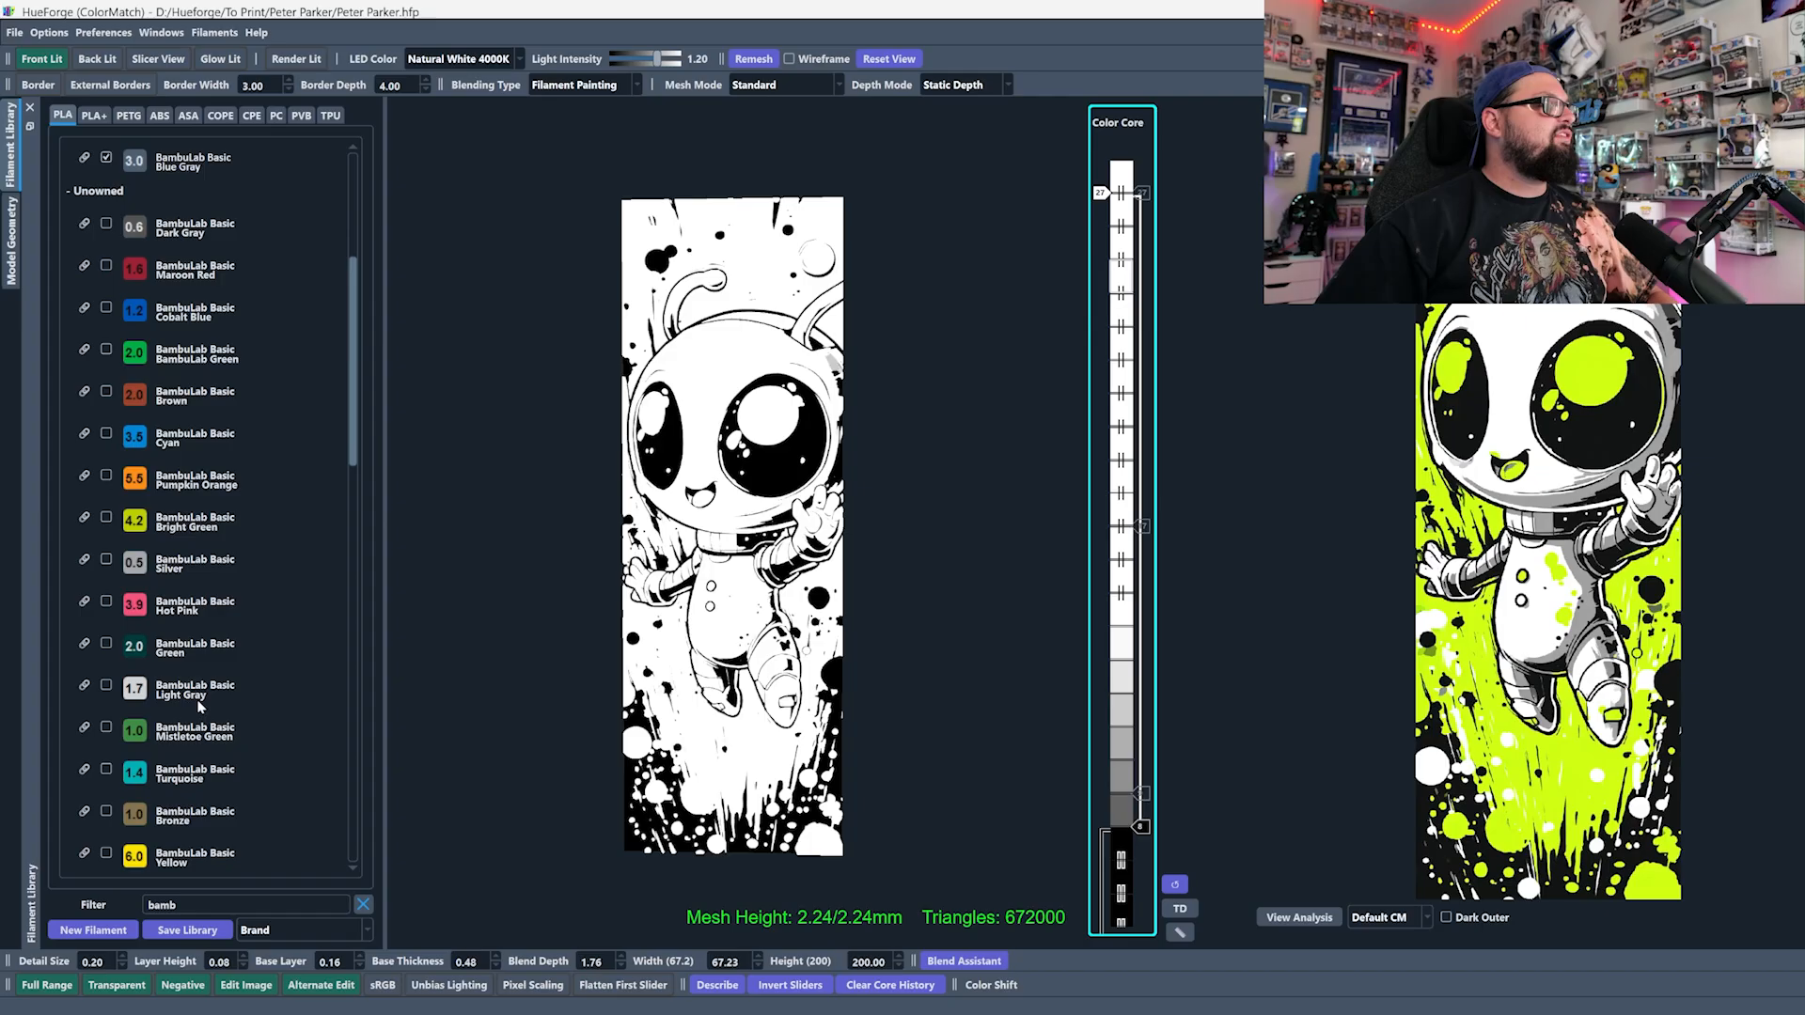
# - Raise a dark green filament's start in the core, then swap it for BambuLab Basic Beige
pyautogui.scroll(-3)
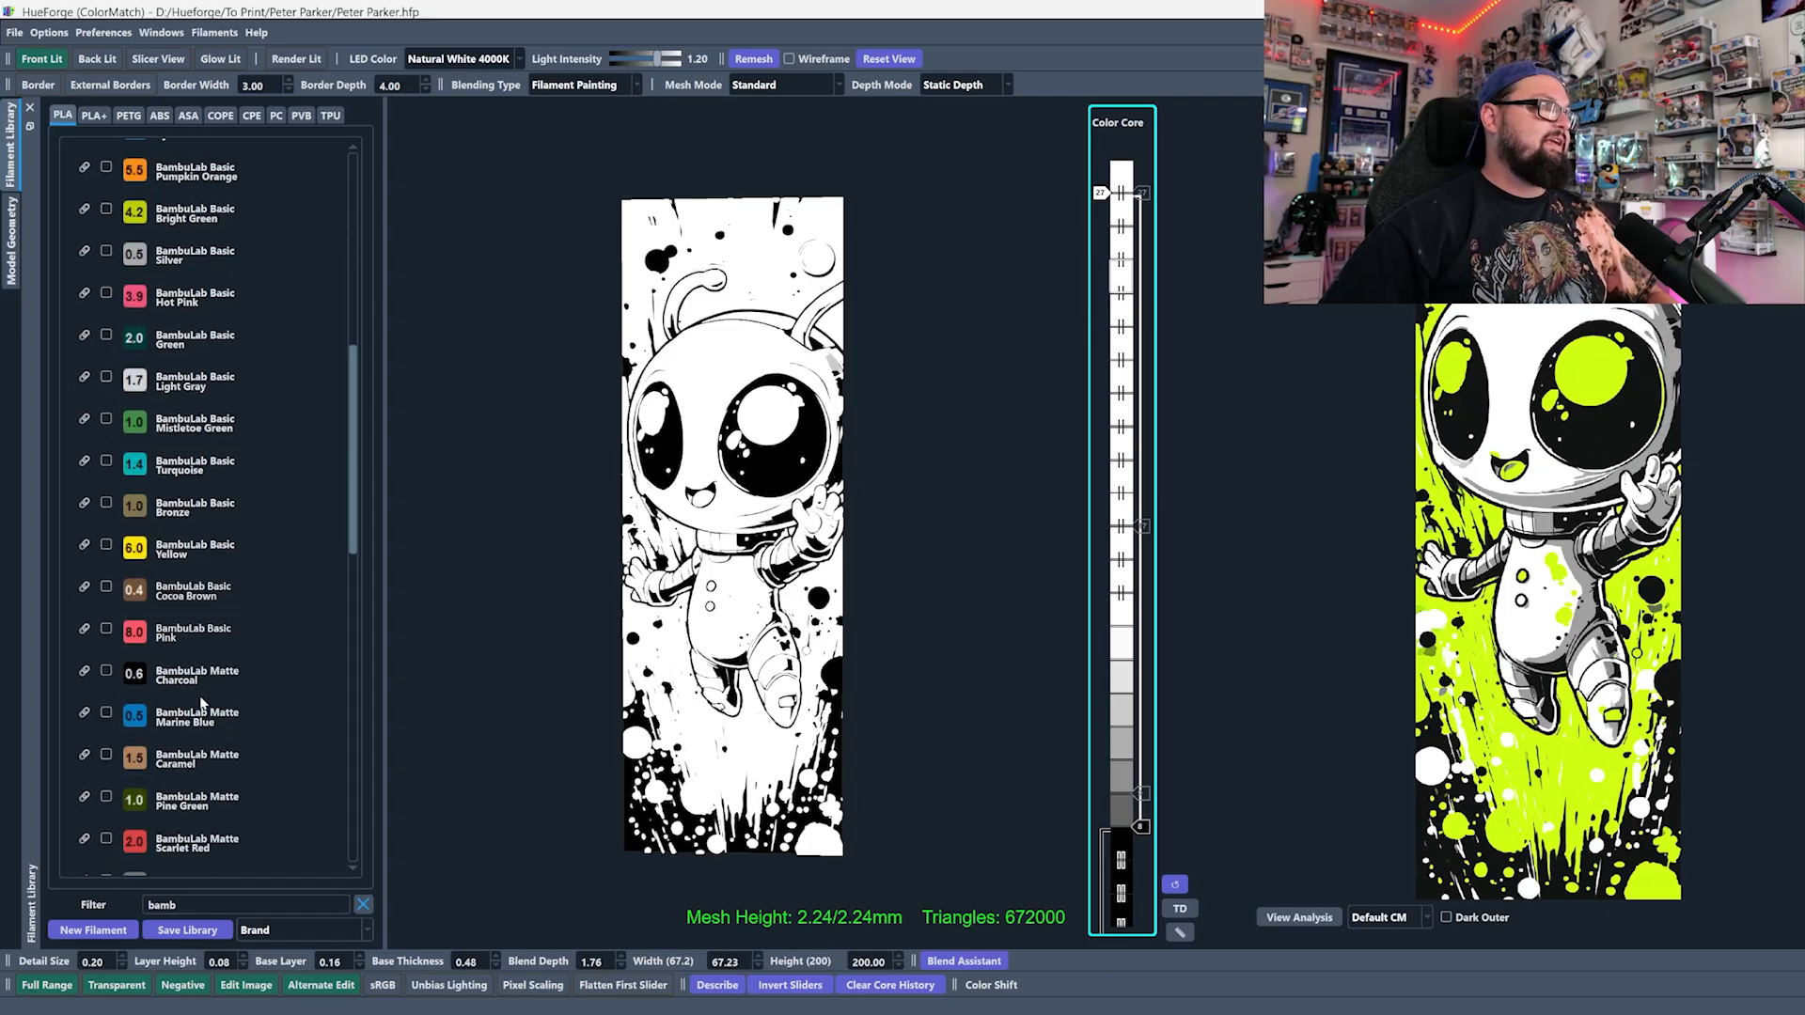
pyautogui.scroll(-3)
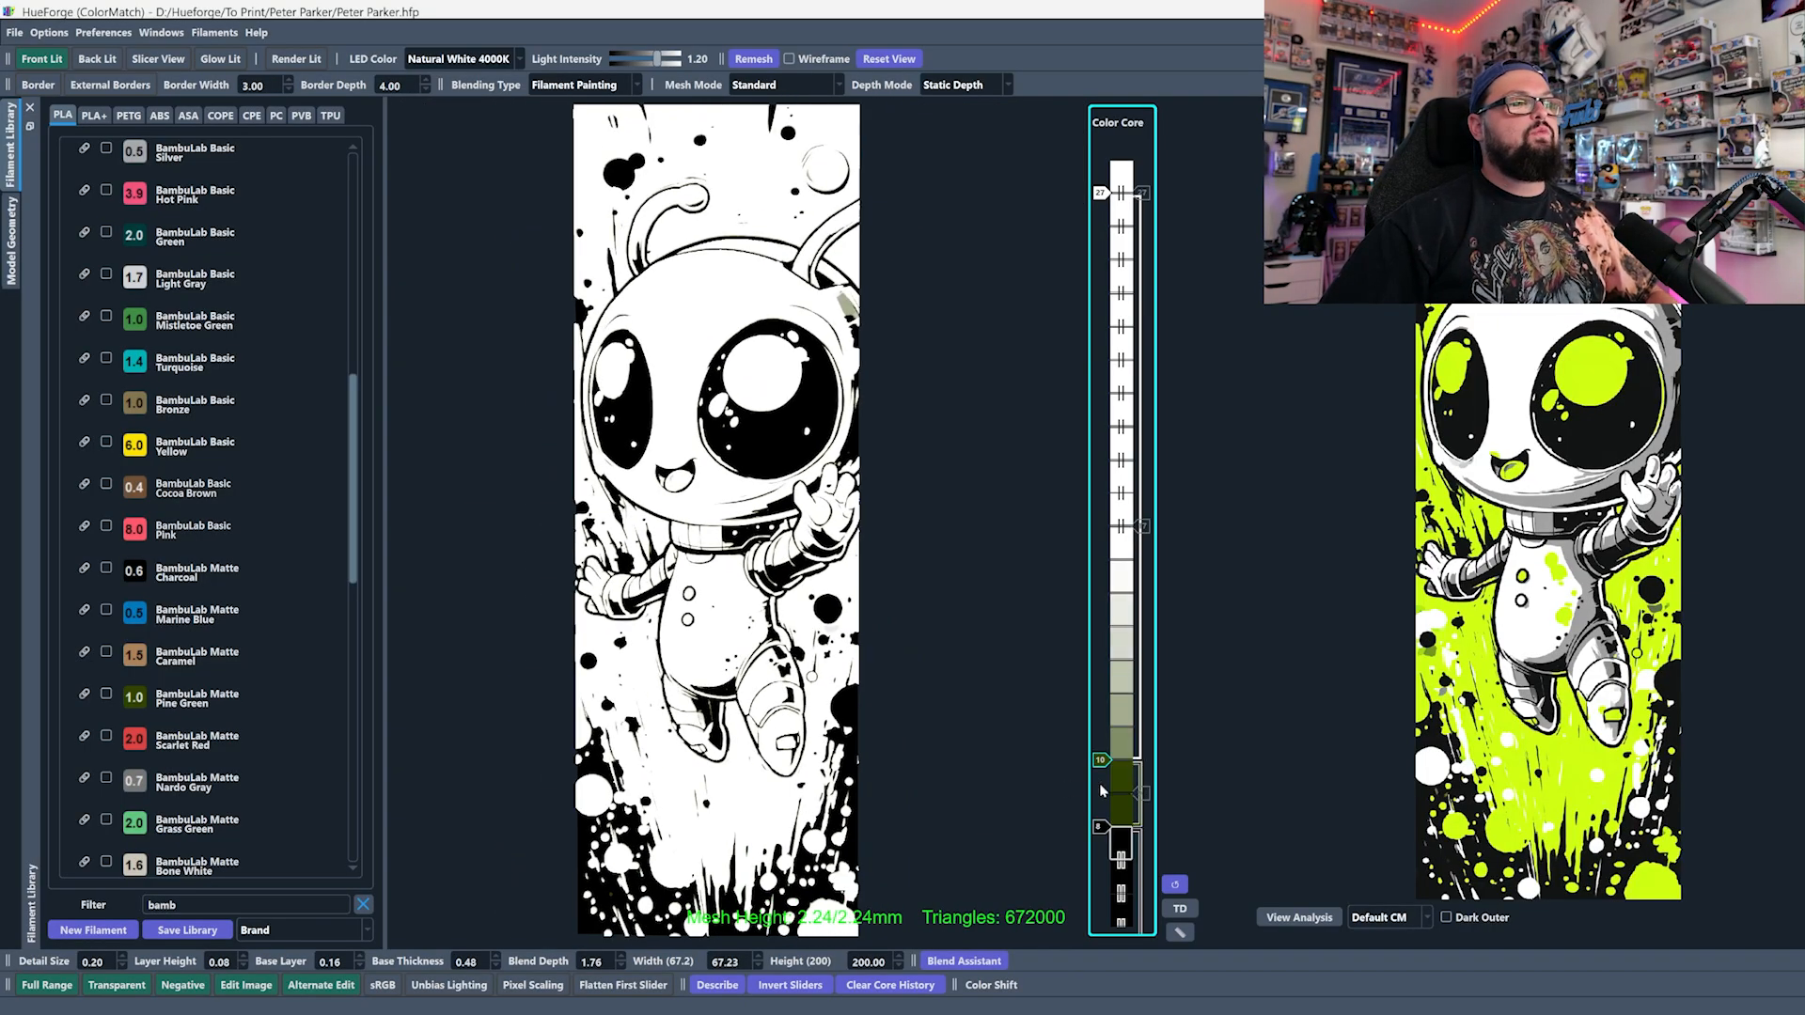
pyautogui.moveTo(1100, 759); pyautogui.dragTo(1100, 560)
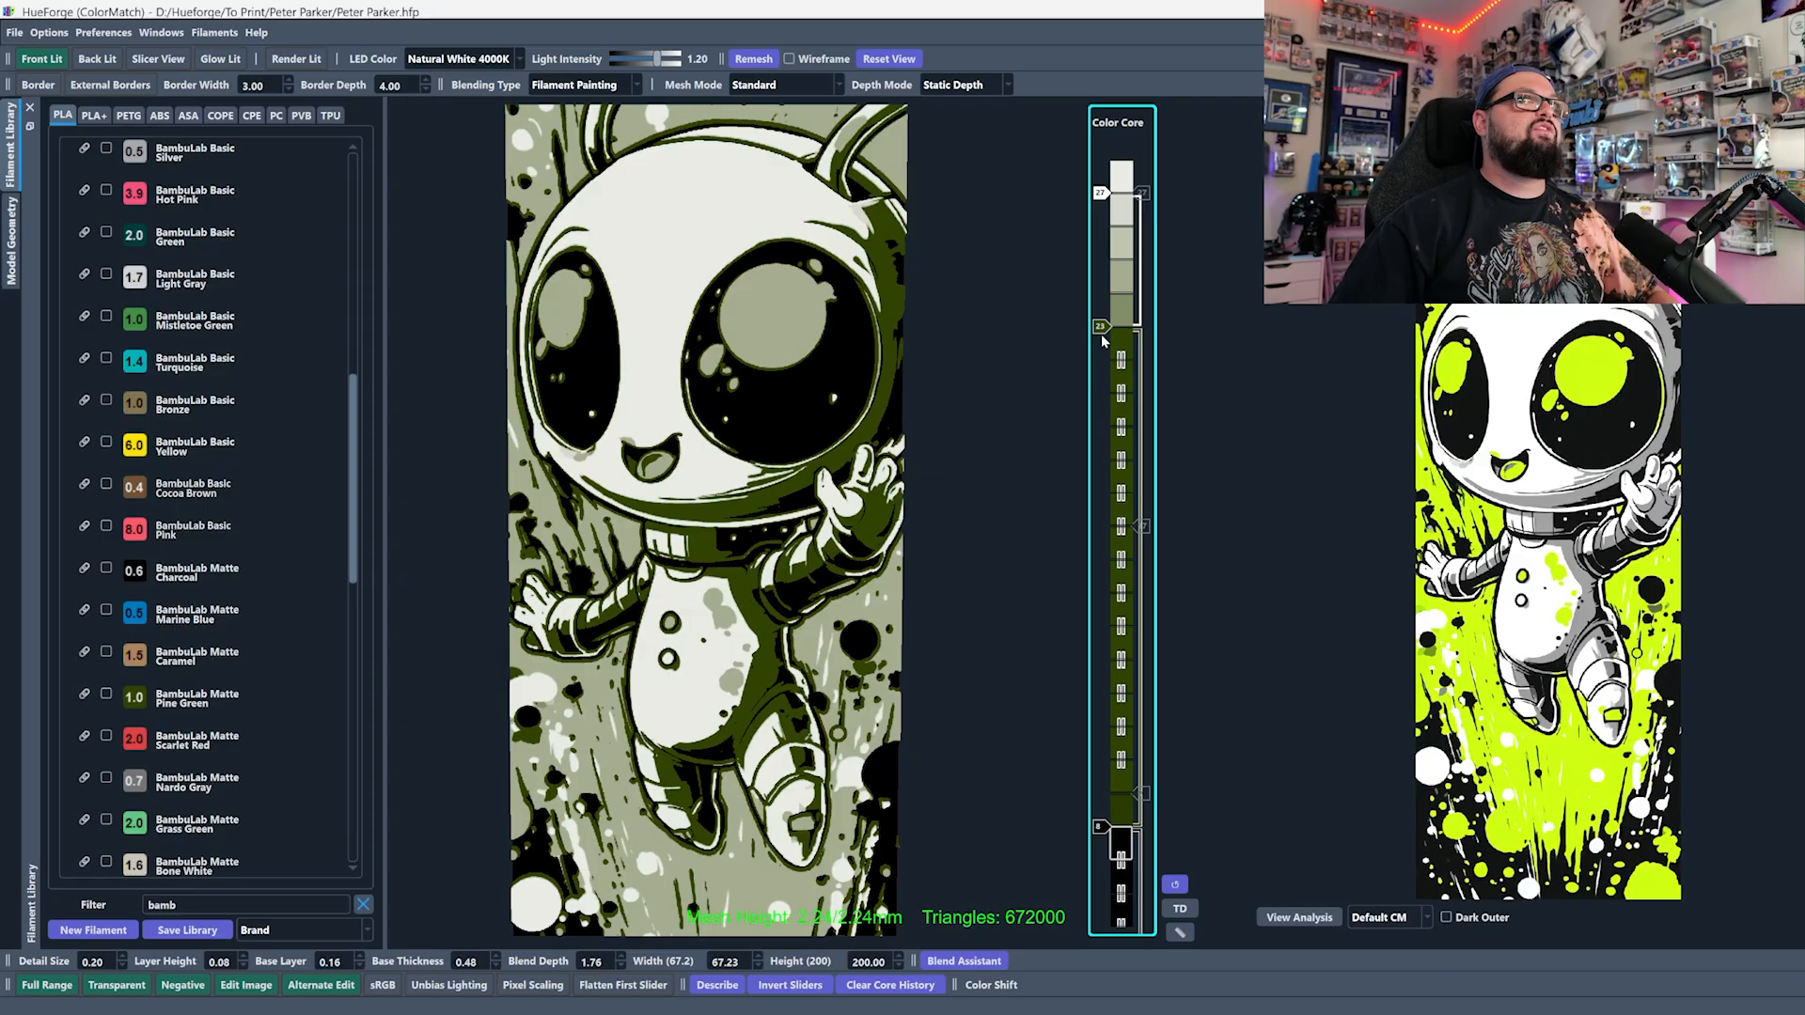
pyautogui.moveTo(1100, 327); pyautogui.dragTo(1100, 359)
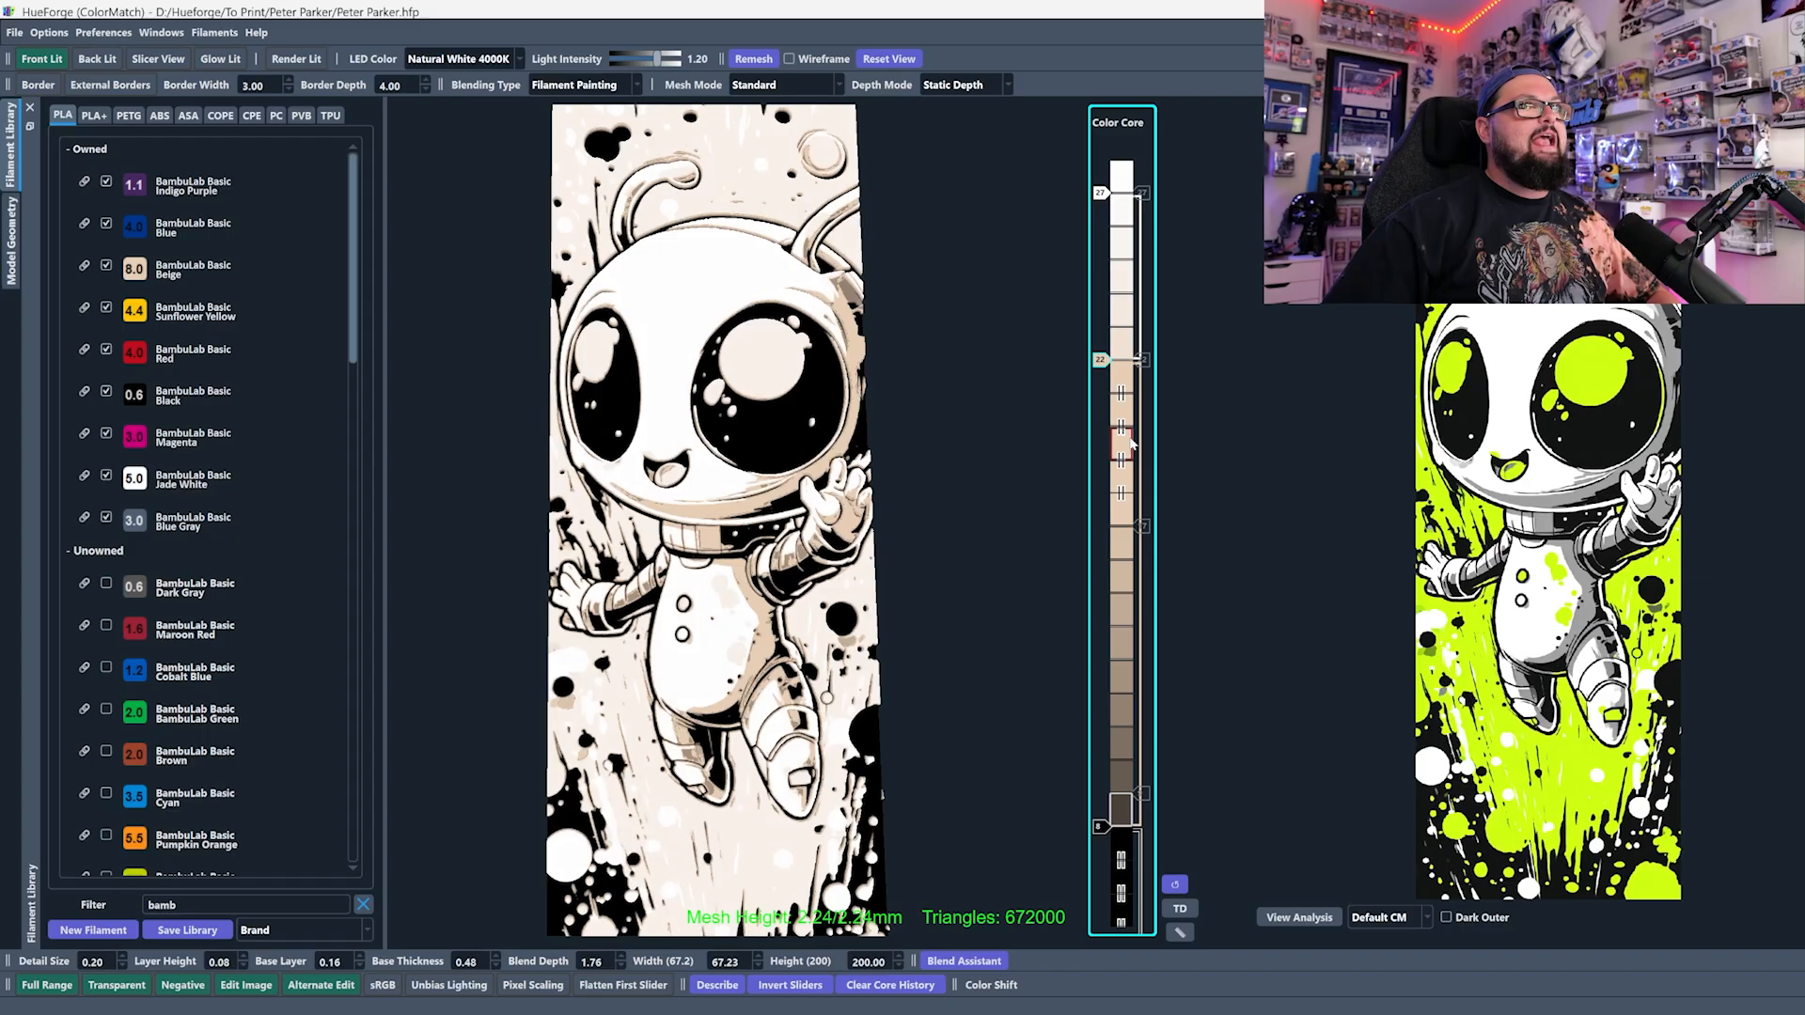
# - Lower the beige filament's start, then nudge it back up for faint beige shading
pyautogui.moveTo(1123, 359); pyautogui.dragTo(1123, 459)
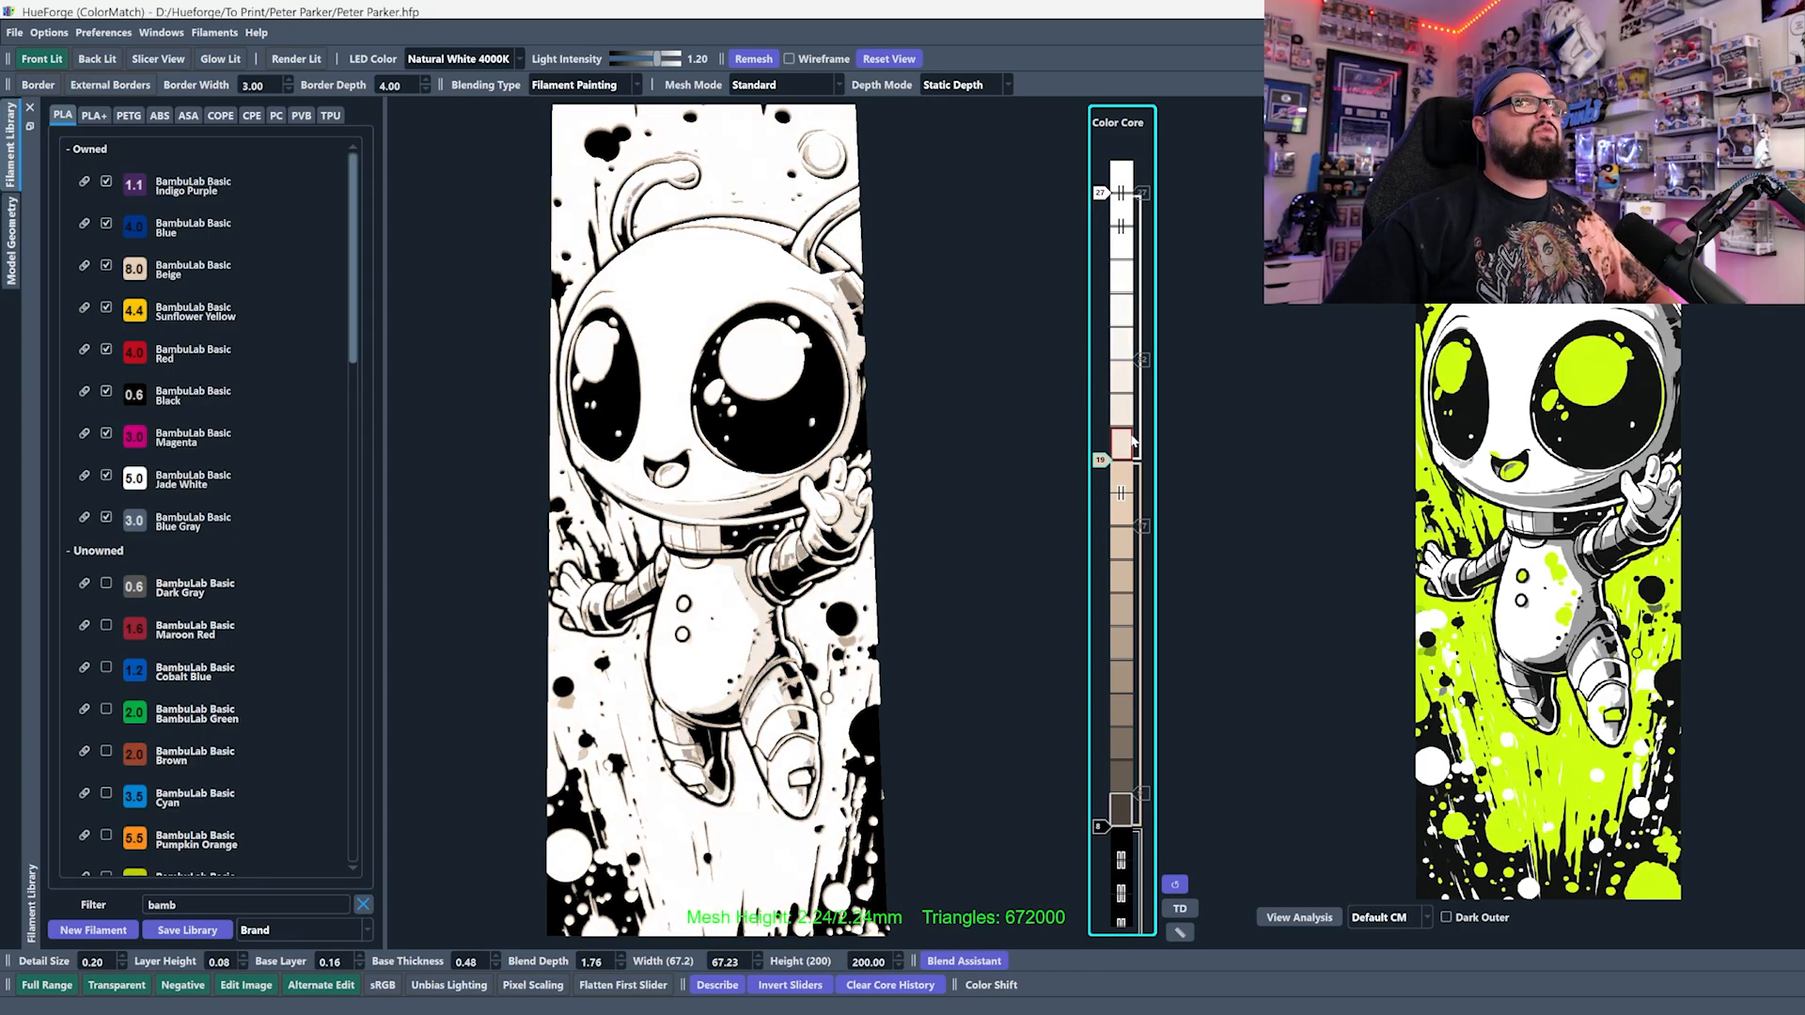
pyautogui.moveTo(1123, 459); pyautogui.dragTo(1123, 393)
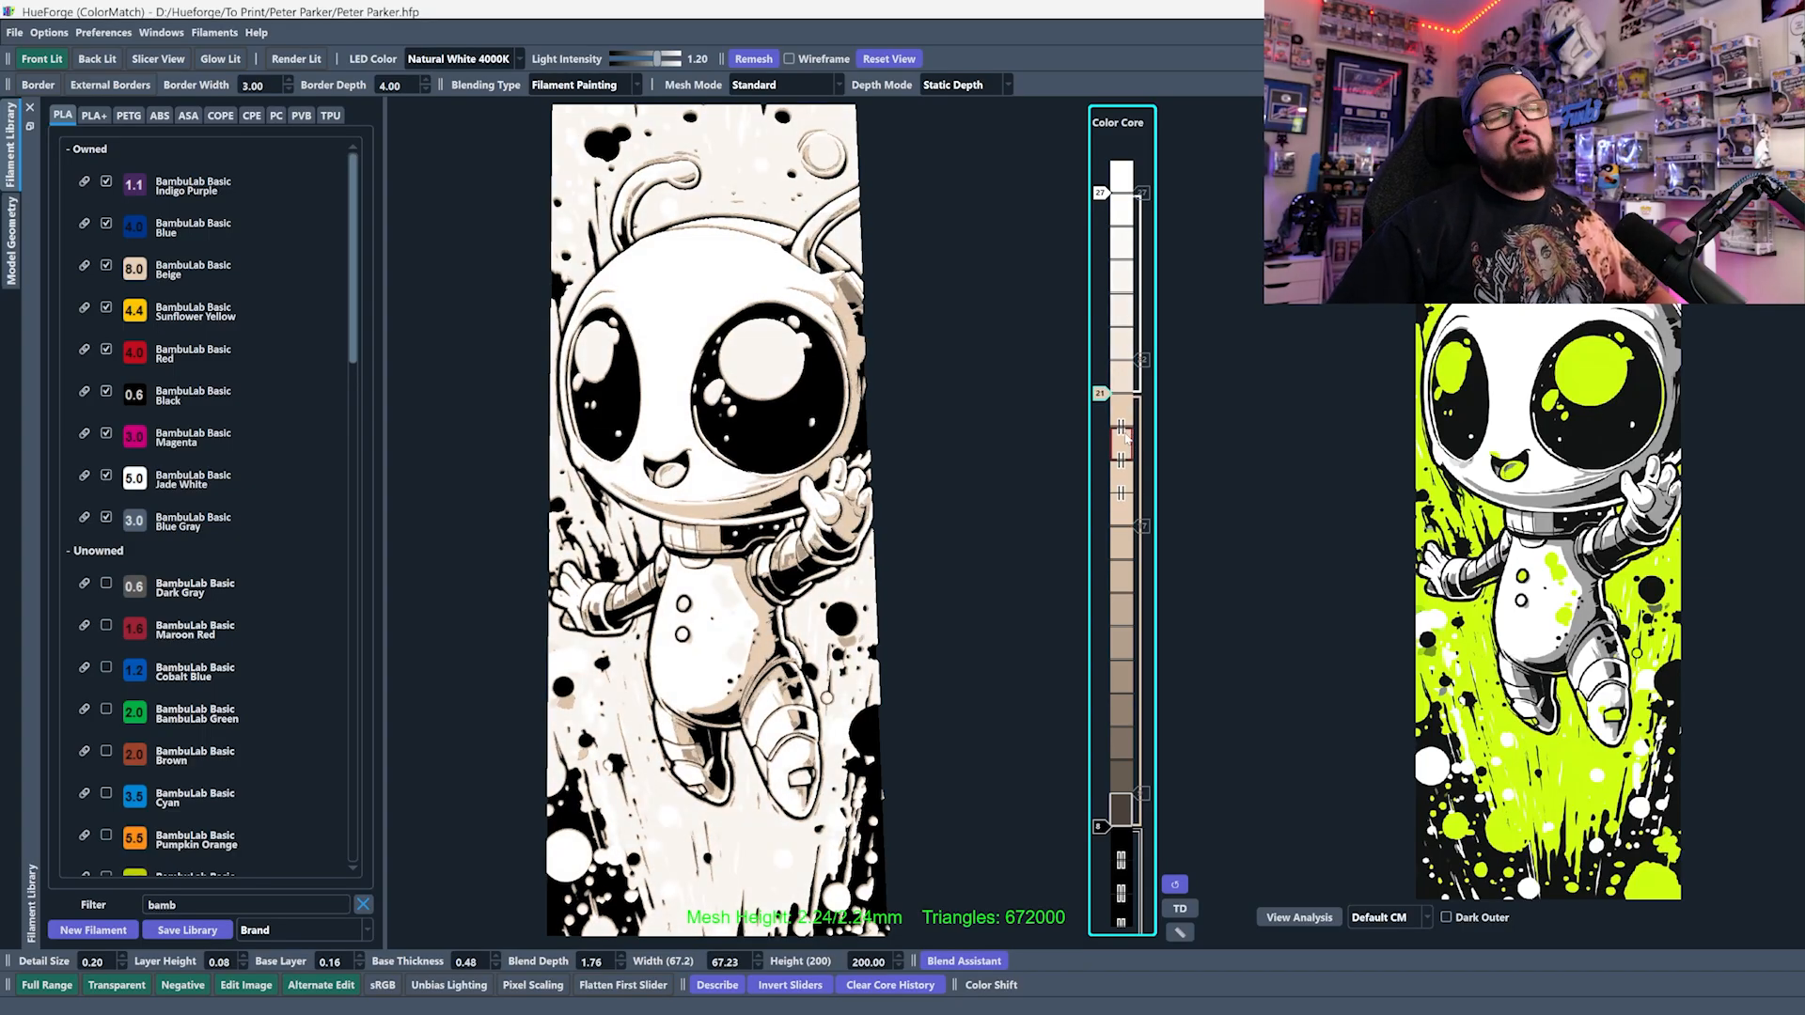
pyautogui.moveTo(1012, 474)
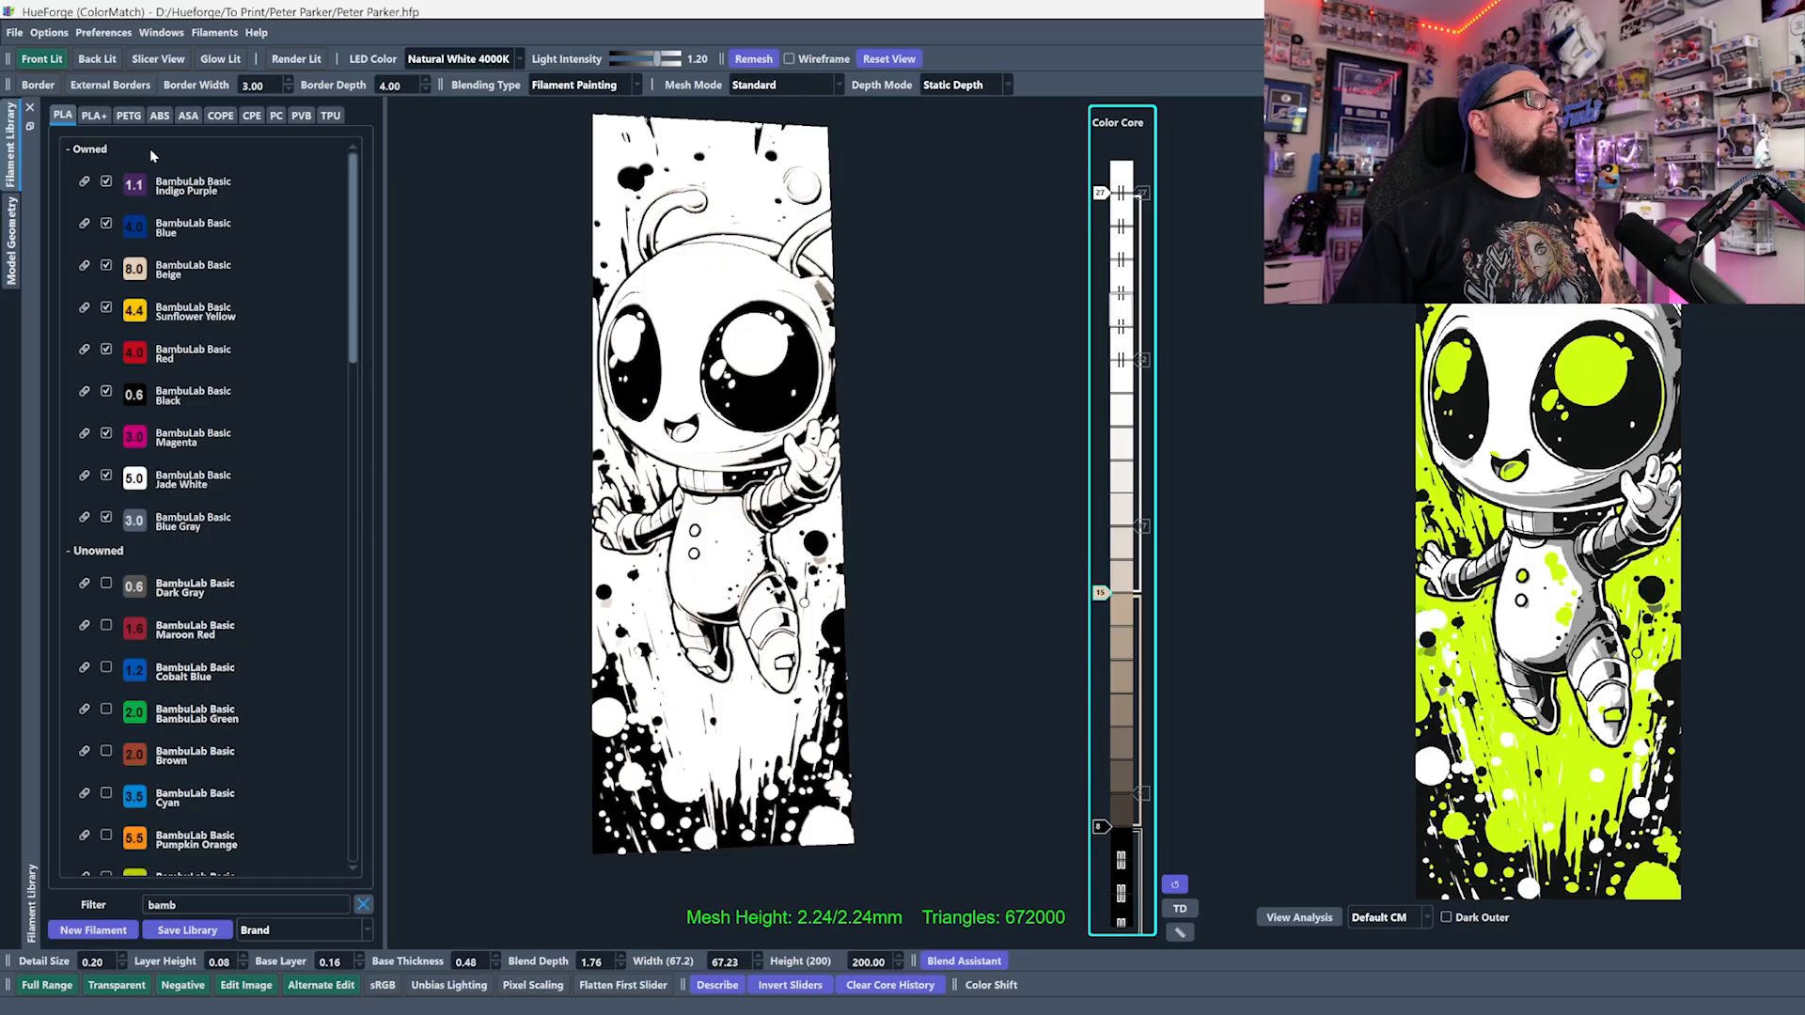
# - Filter the library for 'gray' and position a gray filament above black in the core
pyautogui.scroll(-3)
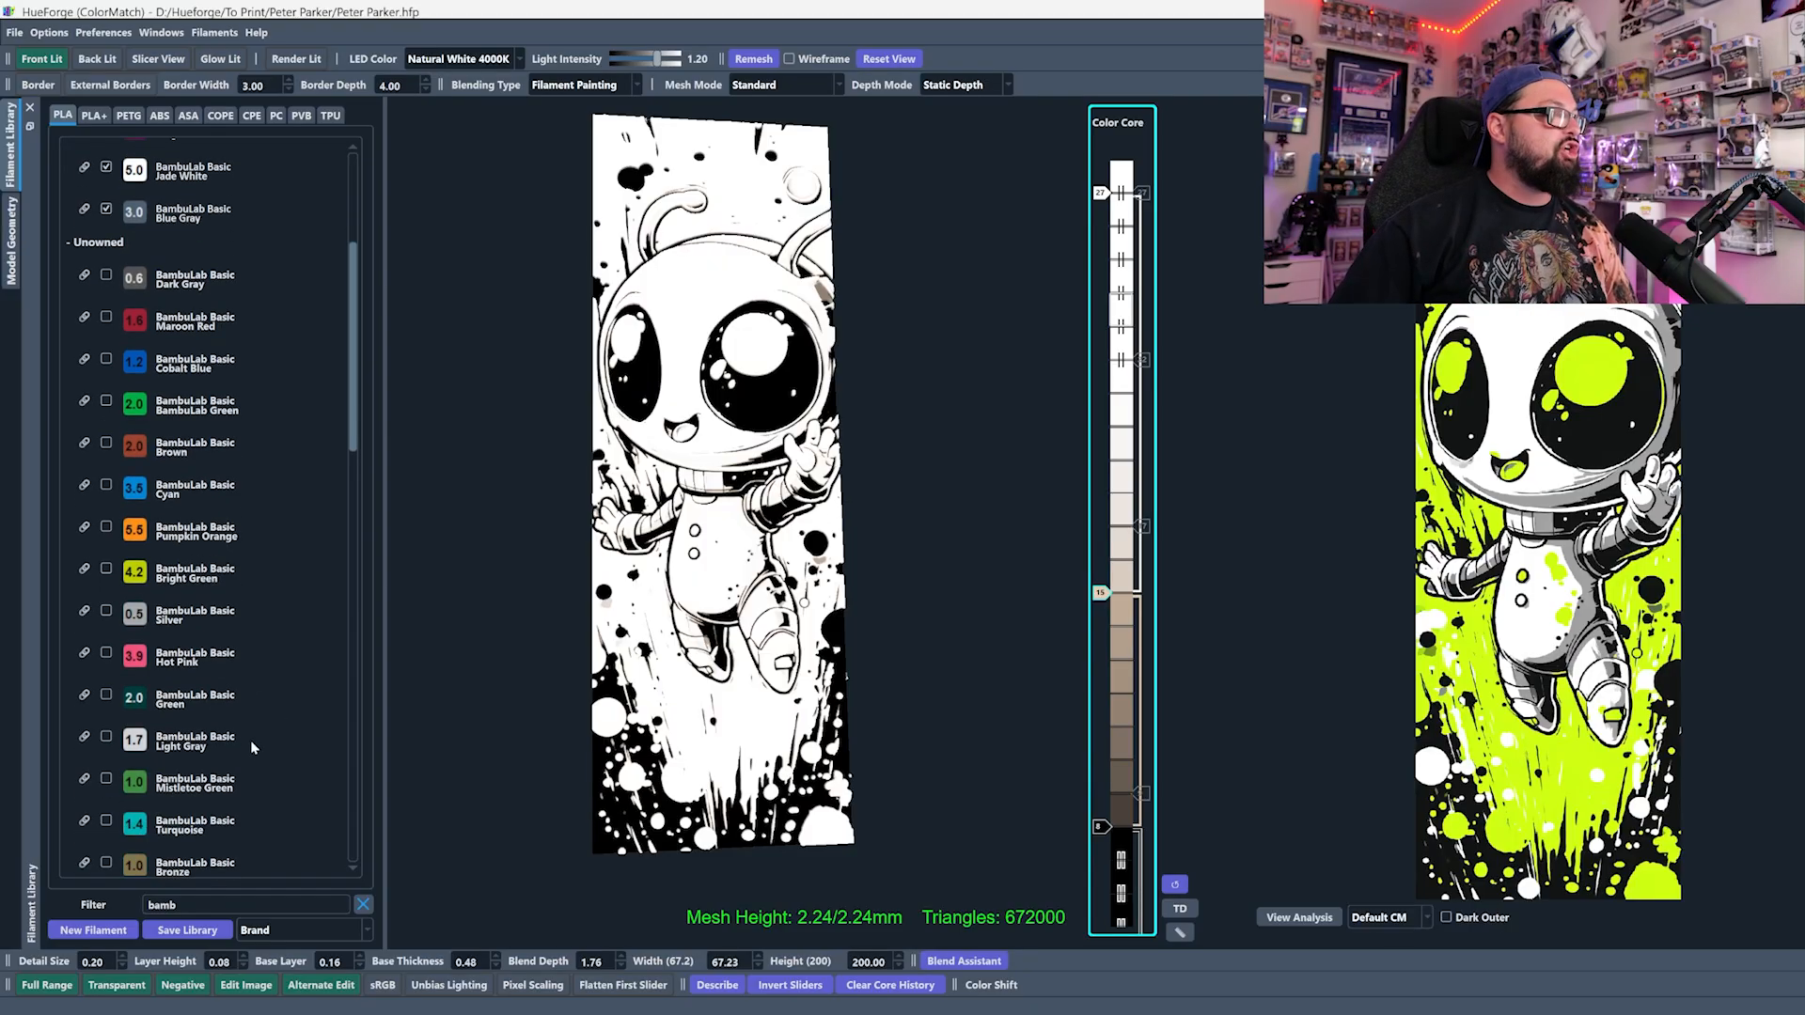
pyautogui.scroll(-3)
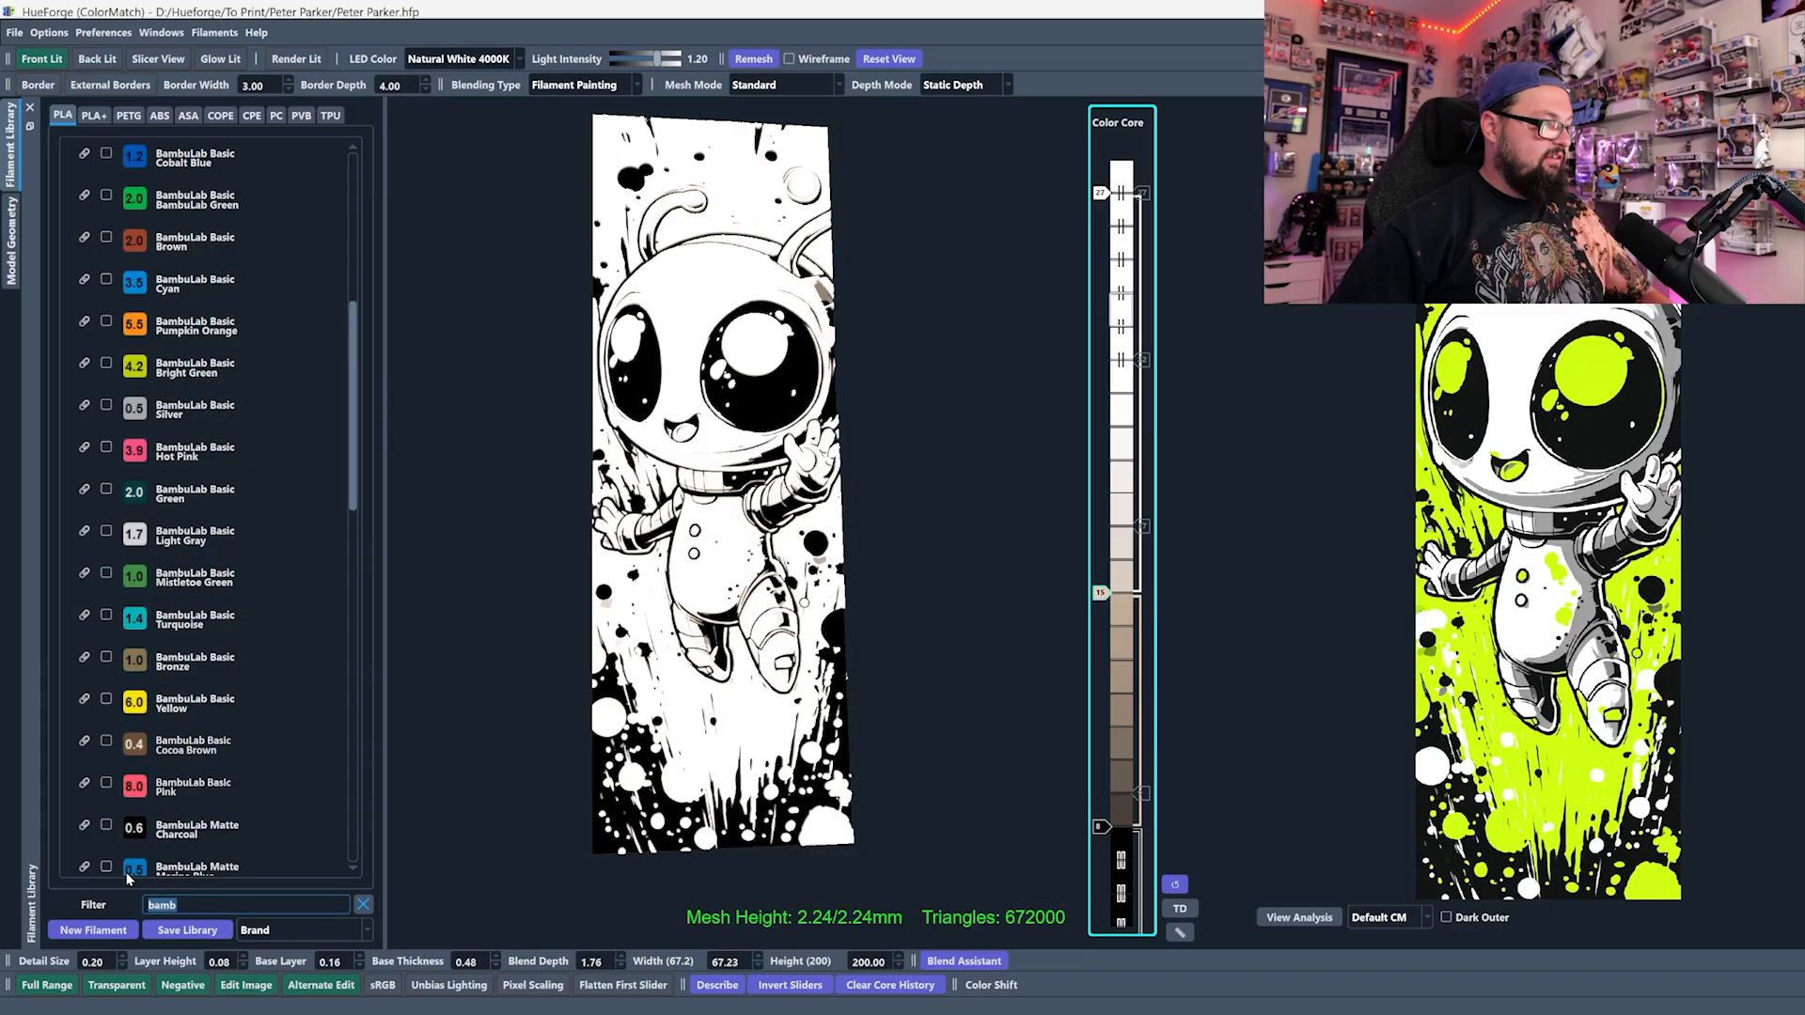
pyautogui.write('gray')
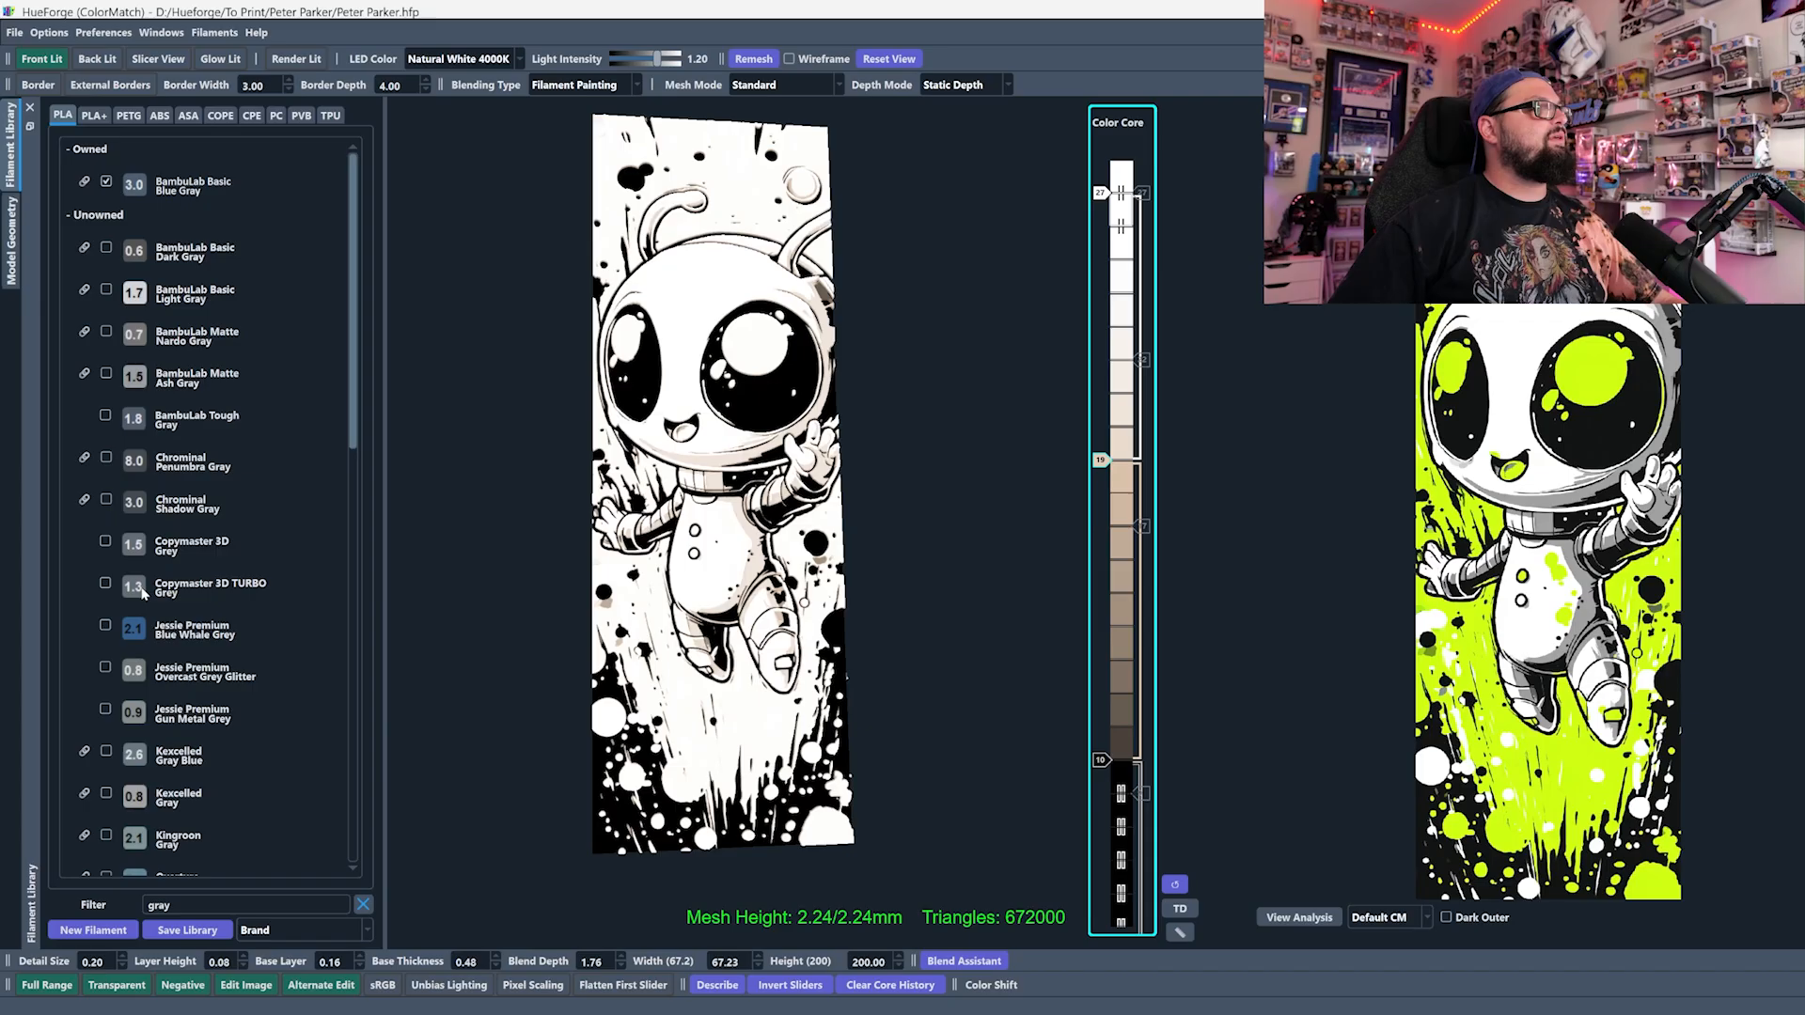
pyautogui.moveTo(1134, 678)
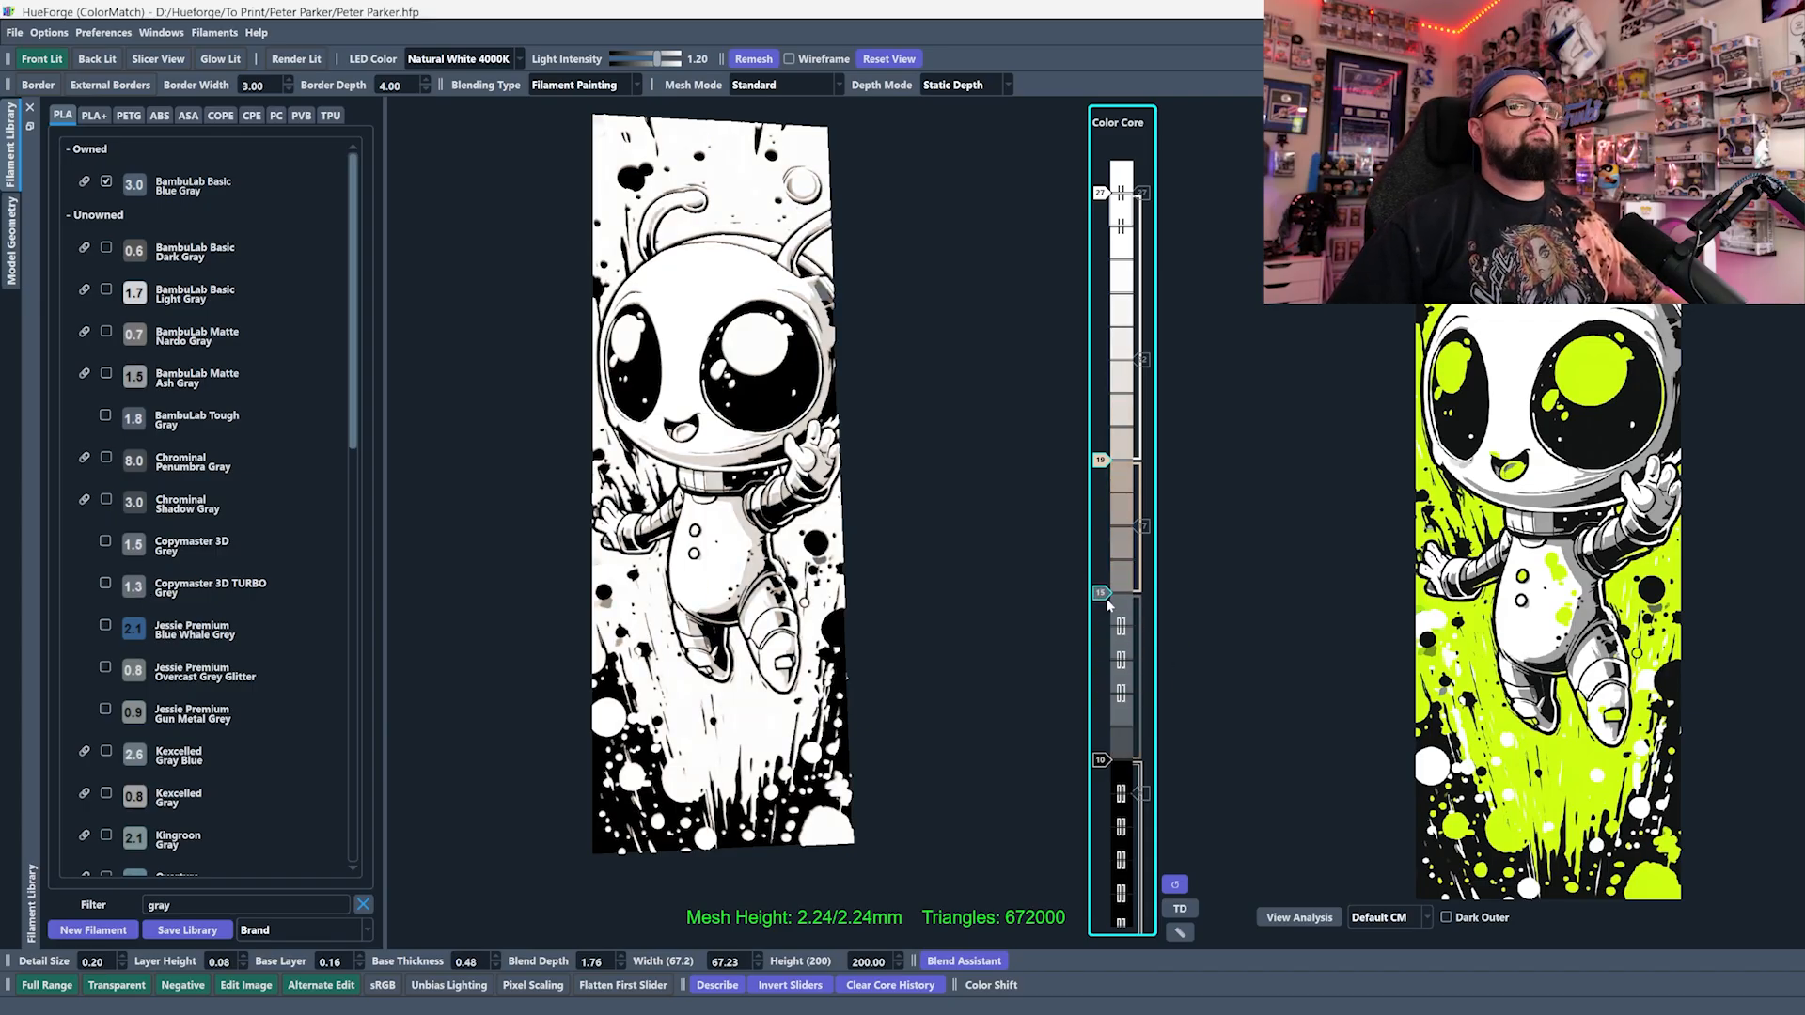
pyautogui.moveTo(1100, 597); pyautogui.dragTo(1100, 466)
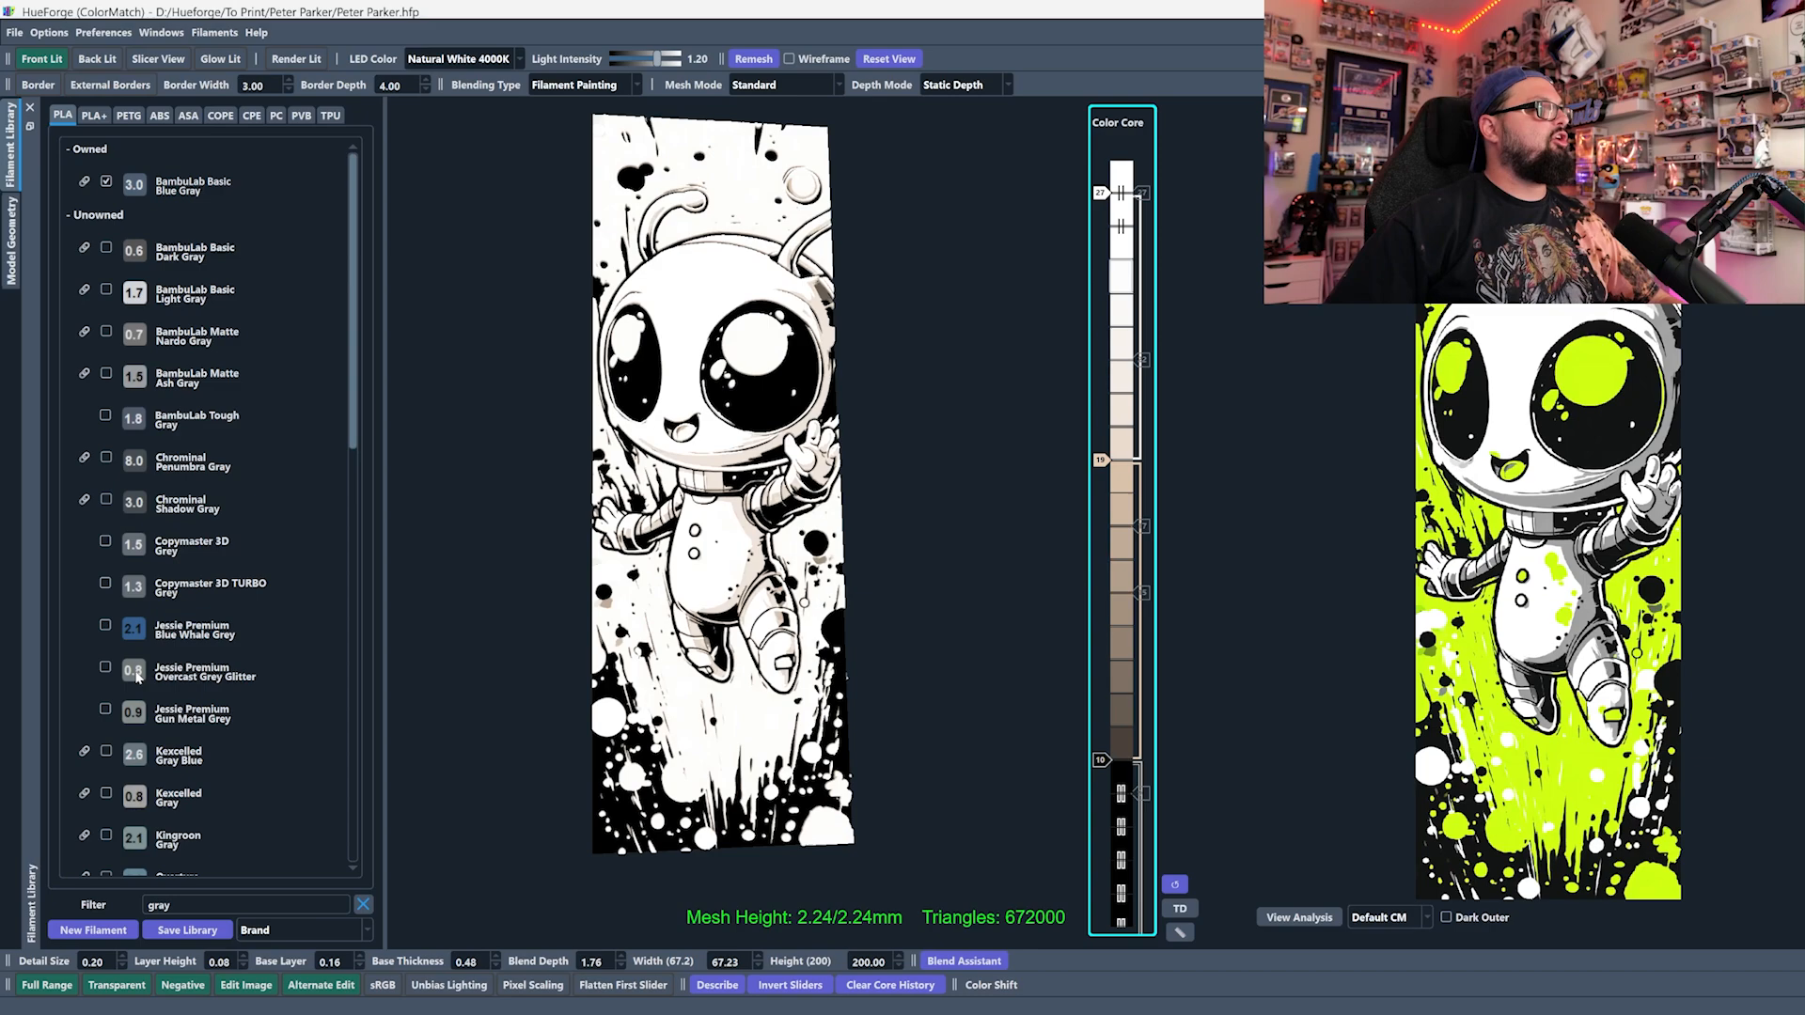
pyautogui.scroll(-3)
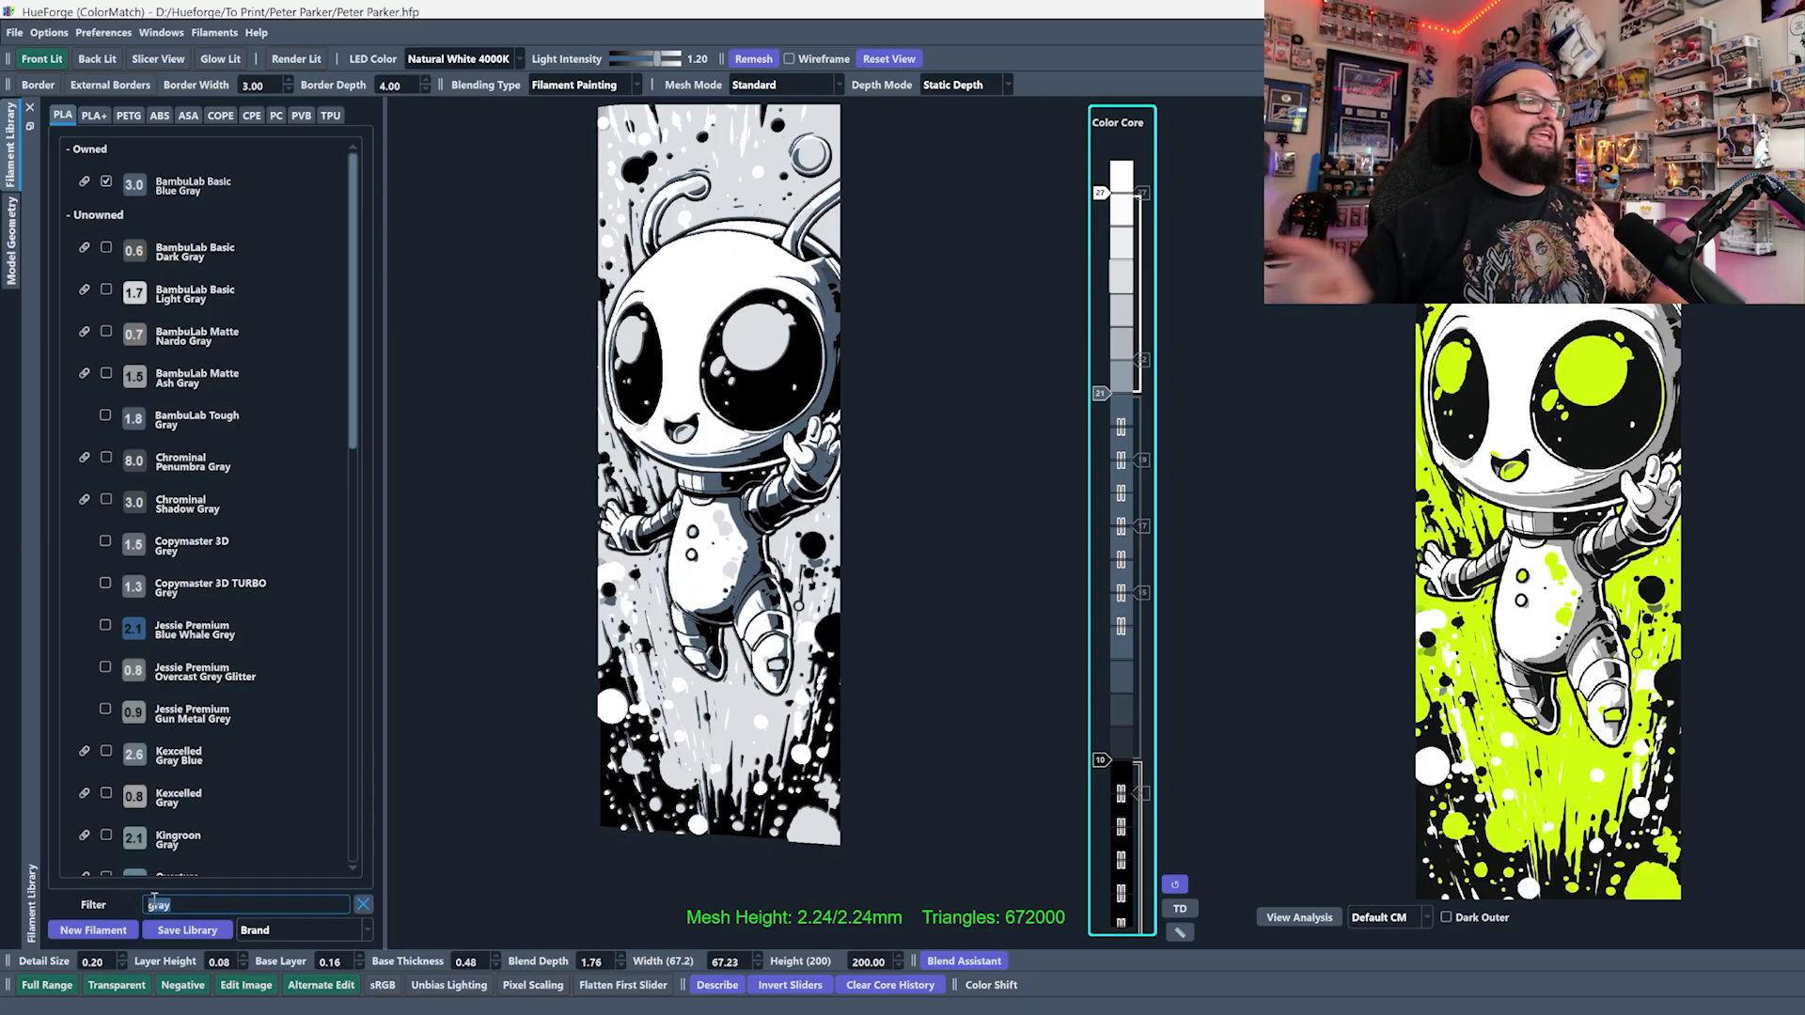
# - Filter for 'pur', try pink in the middle slot, then restore purple between white and black
pyautogui.write('p')
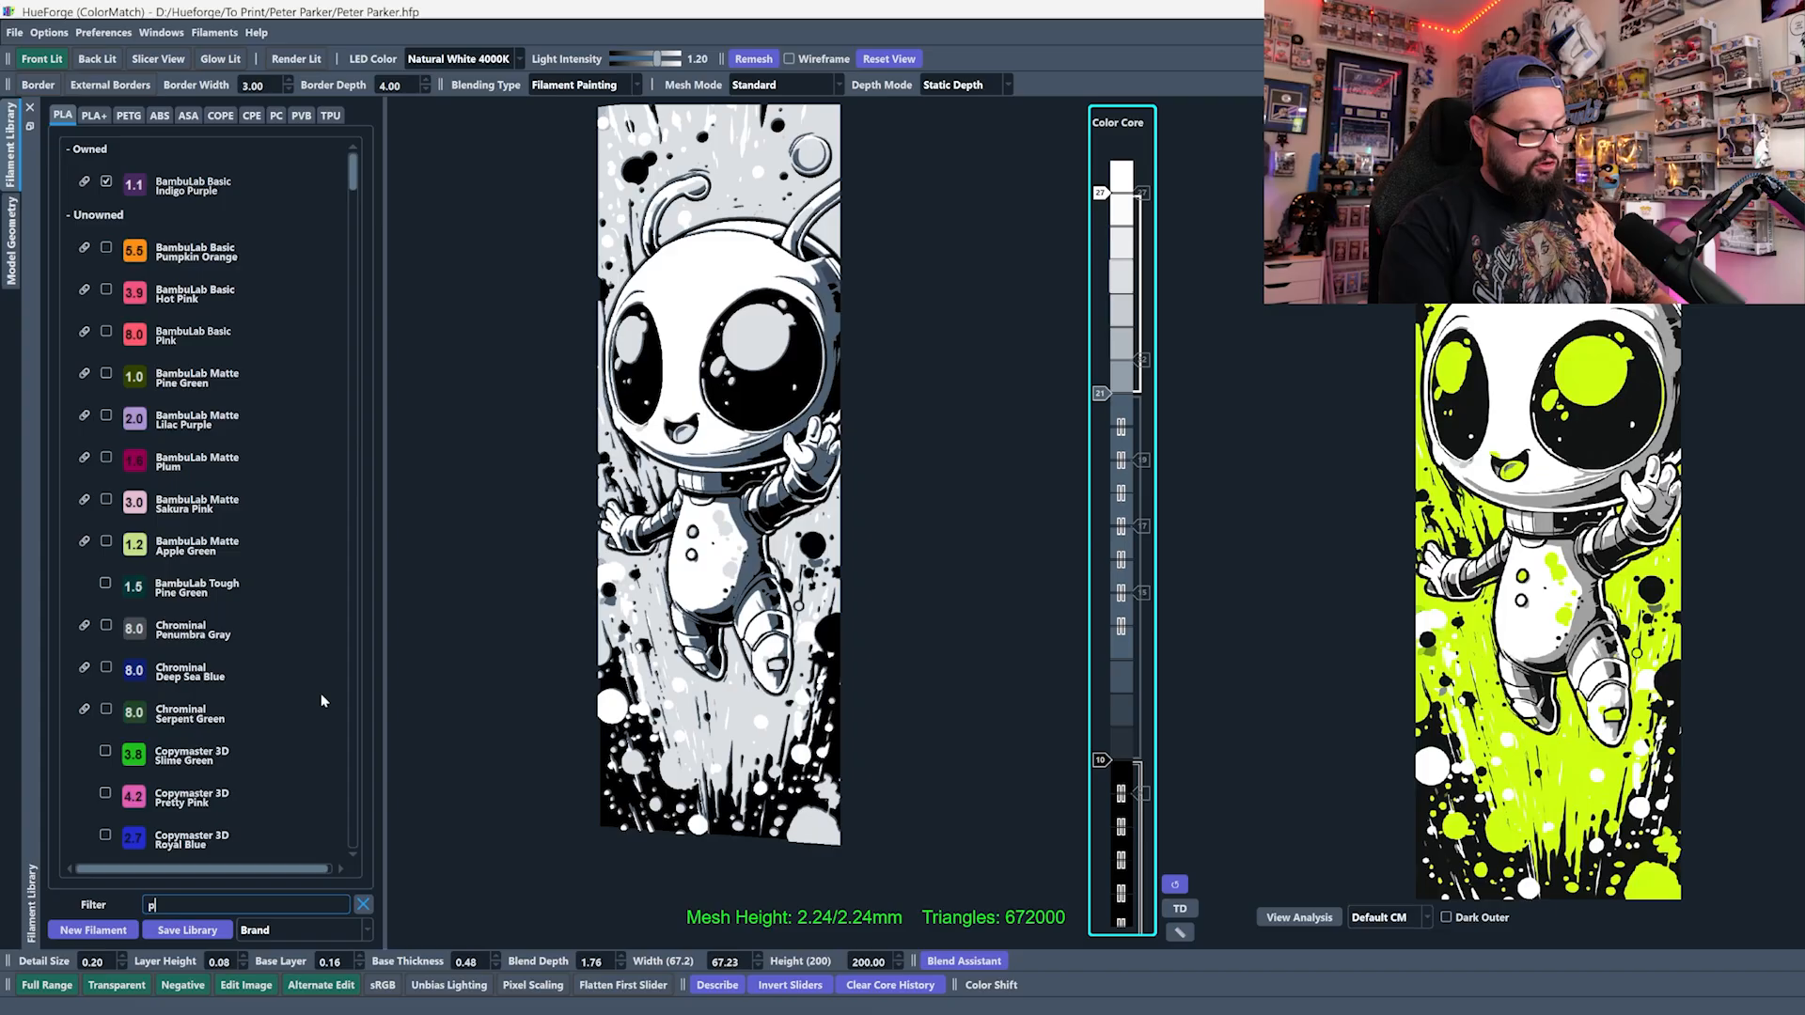
pyautogui.write('ur')
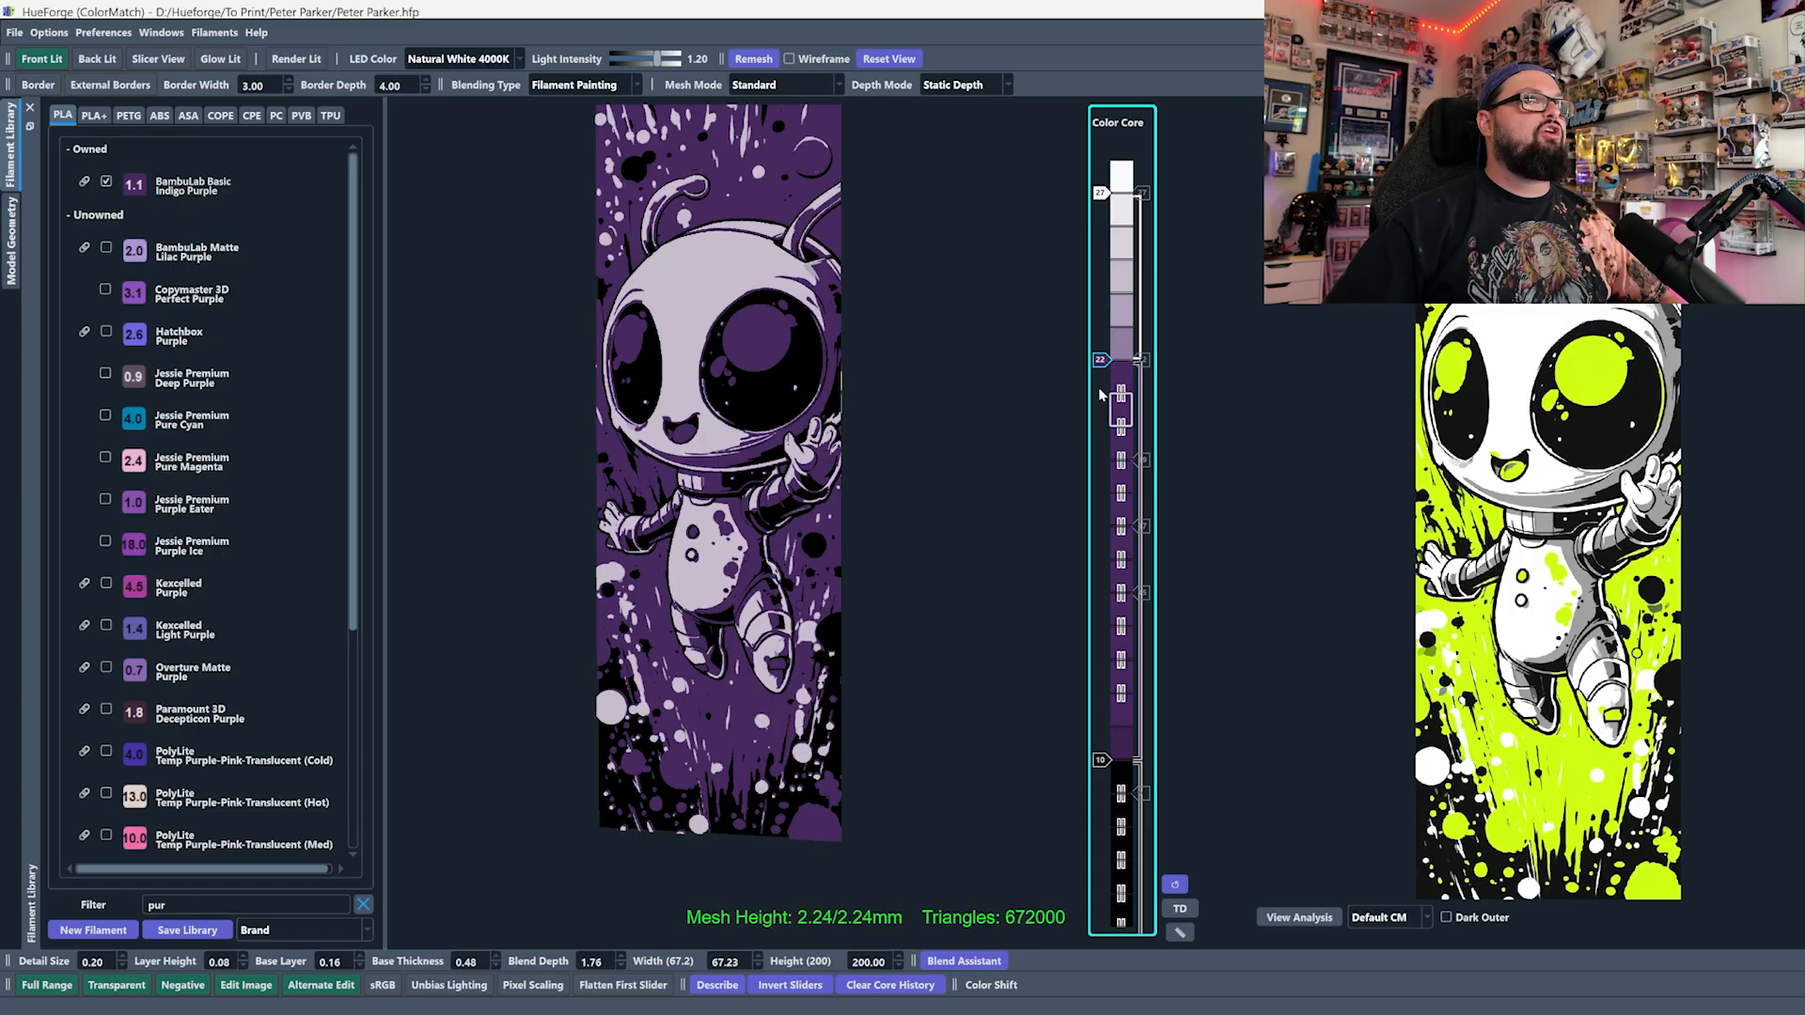
pyautogui.moveTo(1121, 359); pyautogui.dragTo(1121, 256)
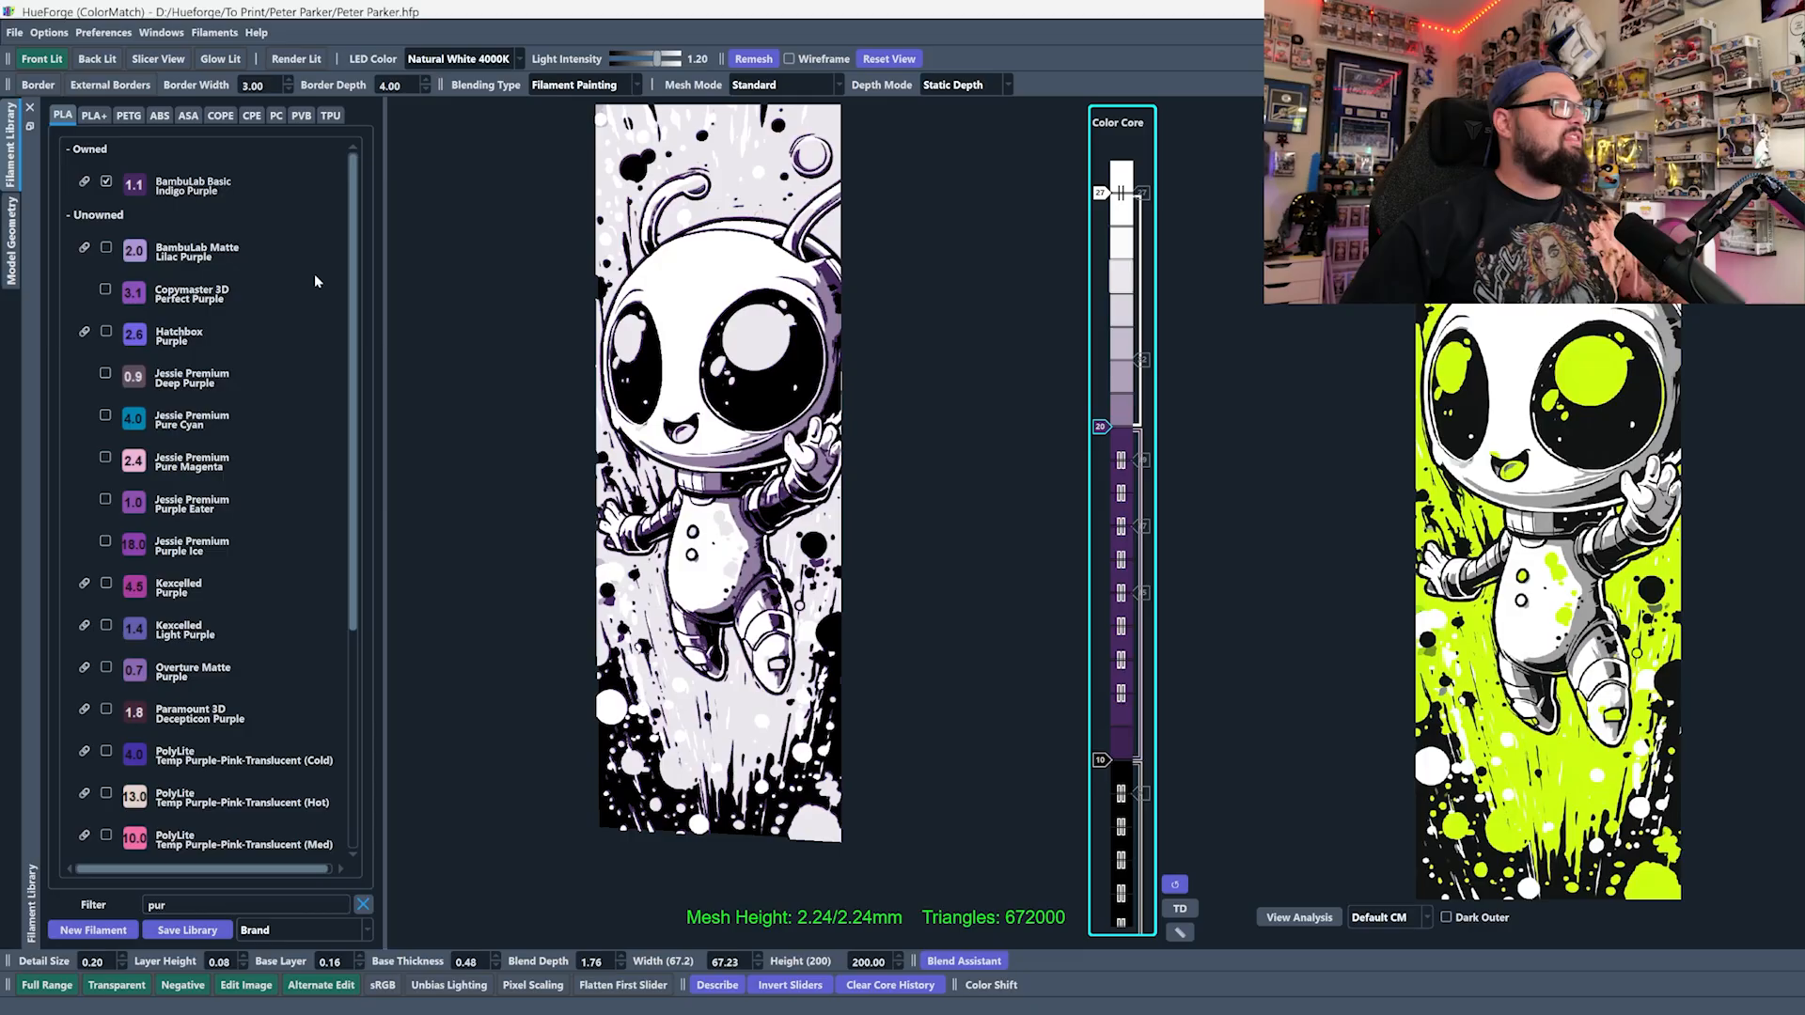
pyautogui.moveTo(274, 185)
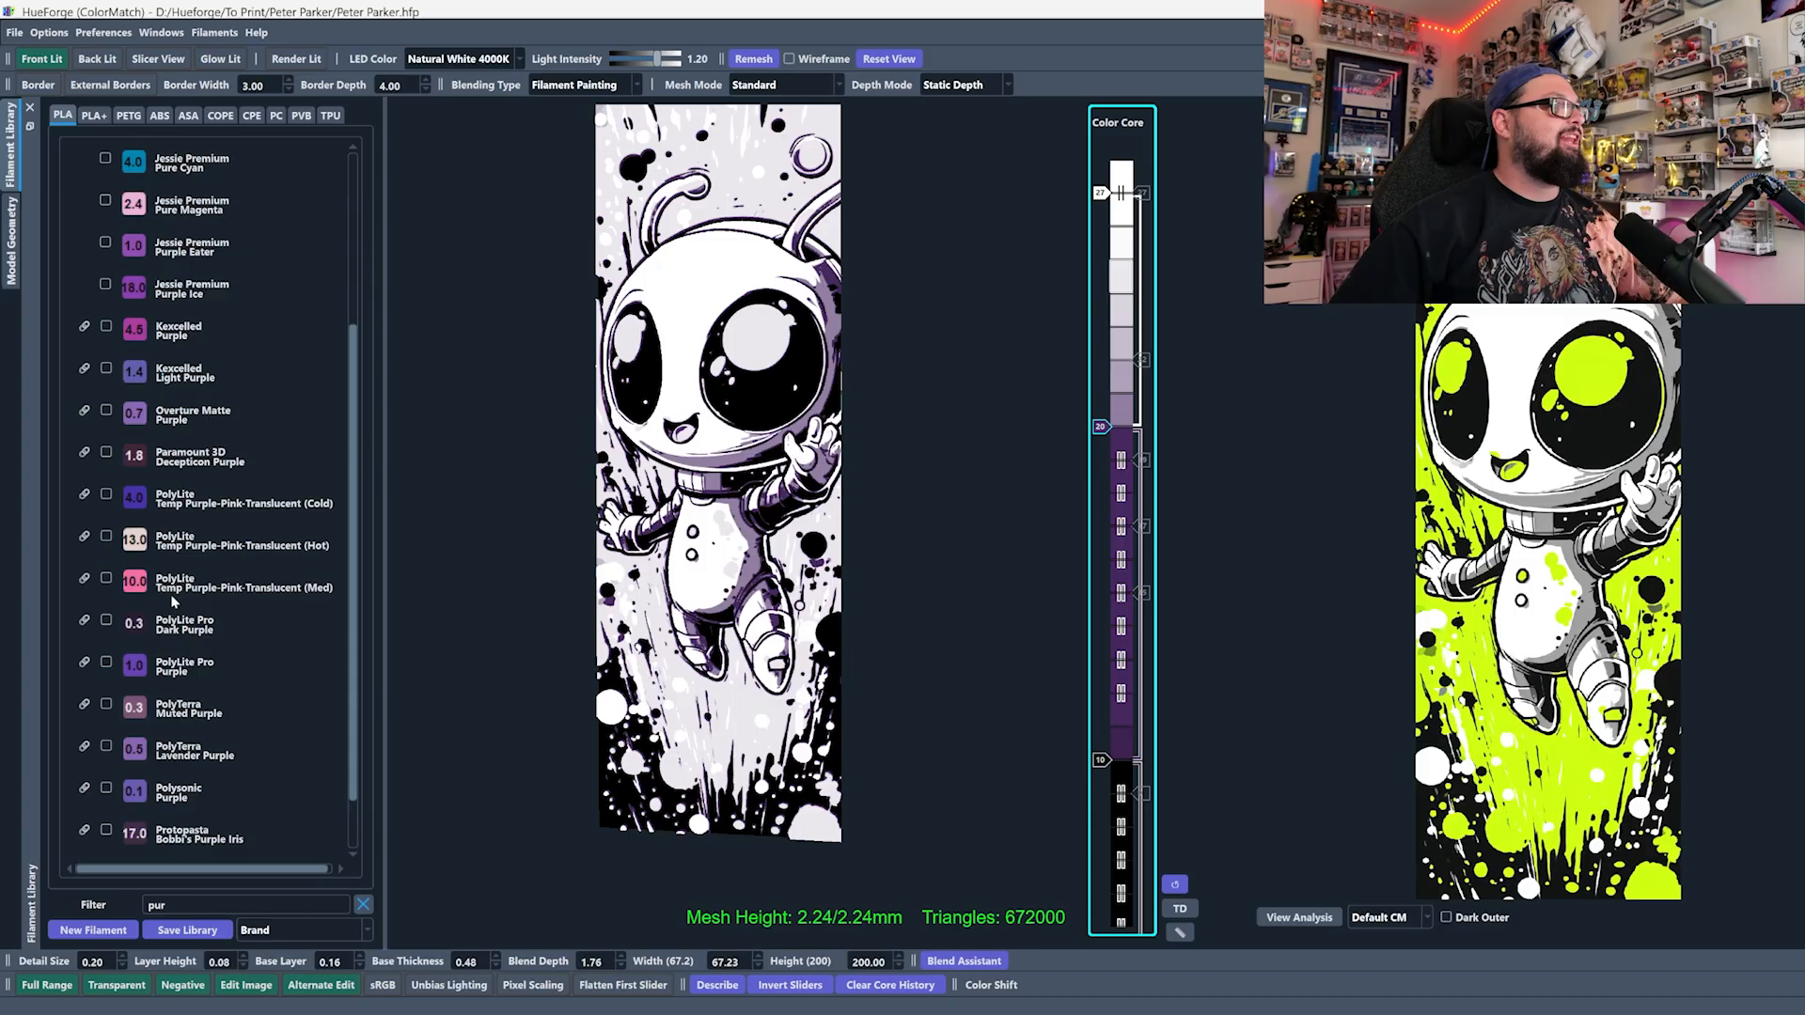
pyautogui.moveTo(250, 598)
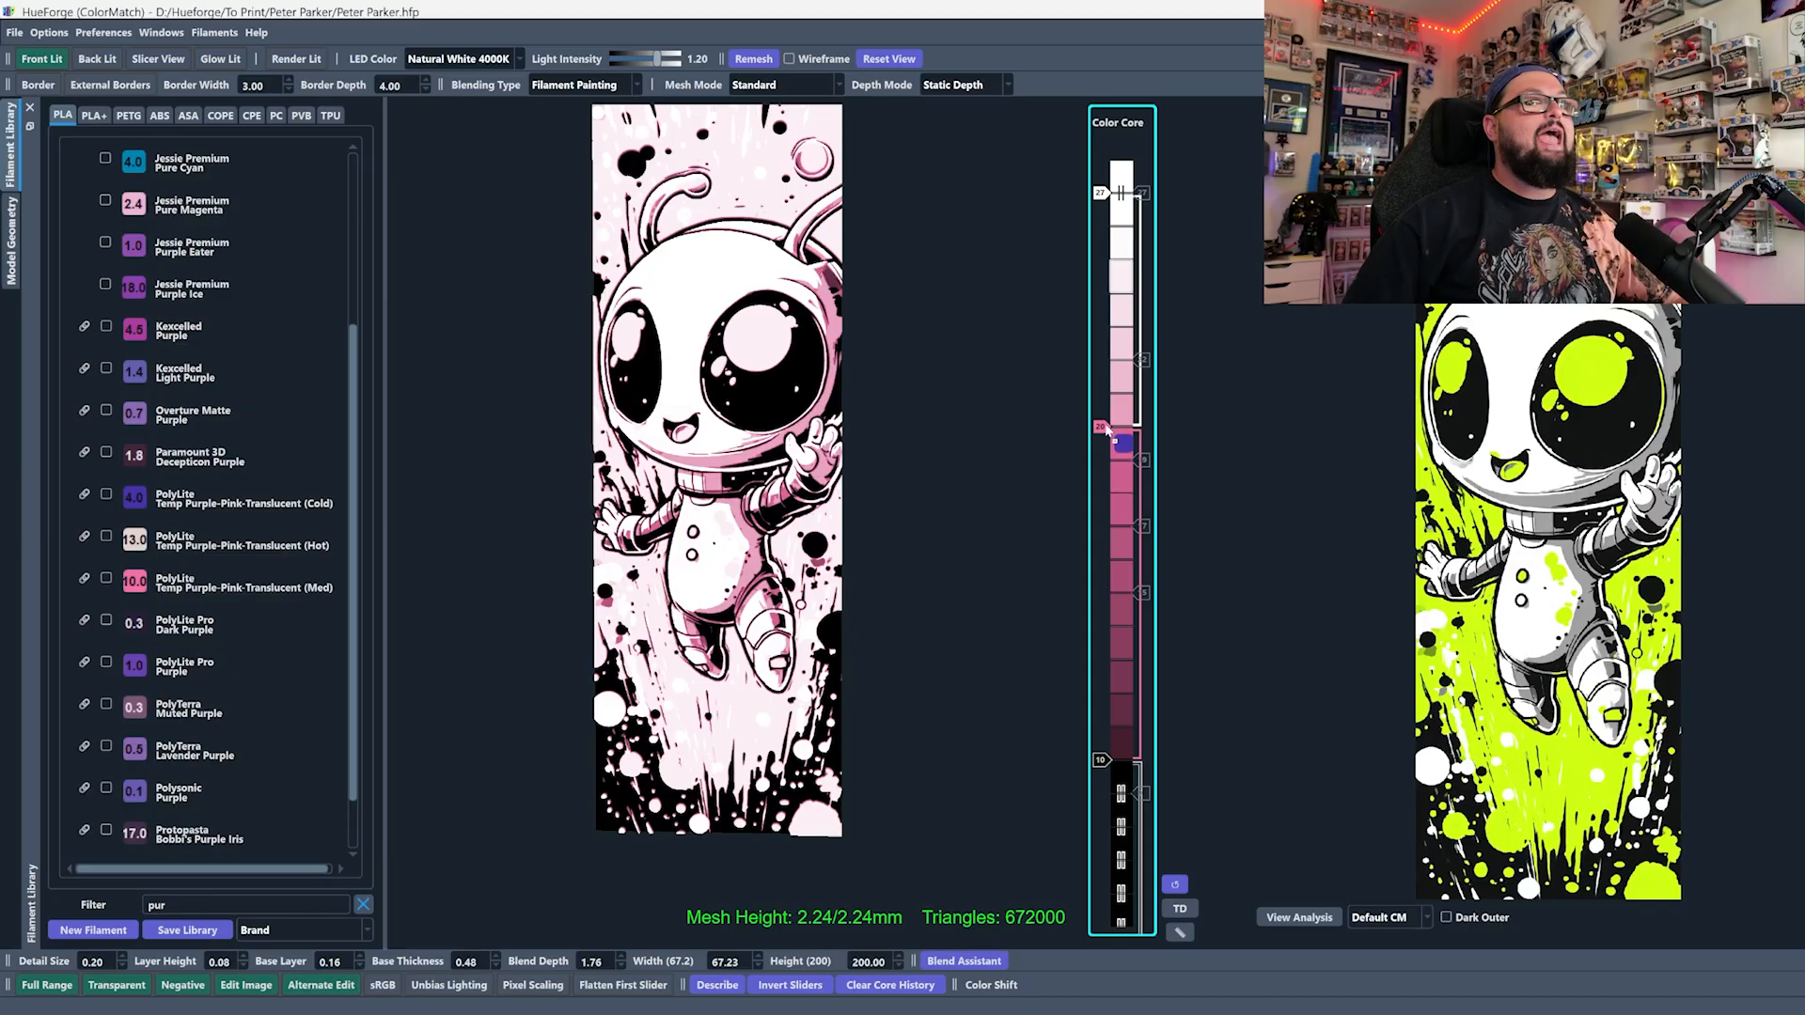
pyautogui.moveTo(1117, 444); pyautogui.dragTo(1117, 426)
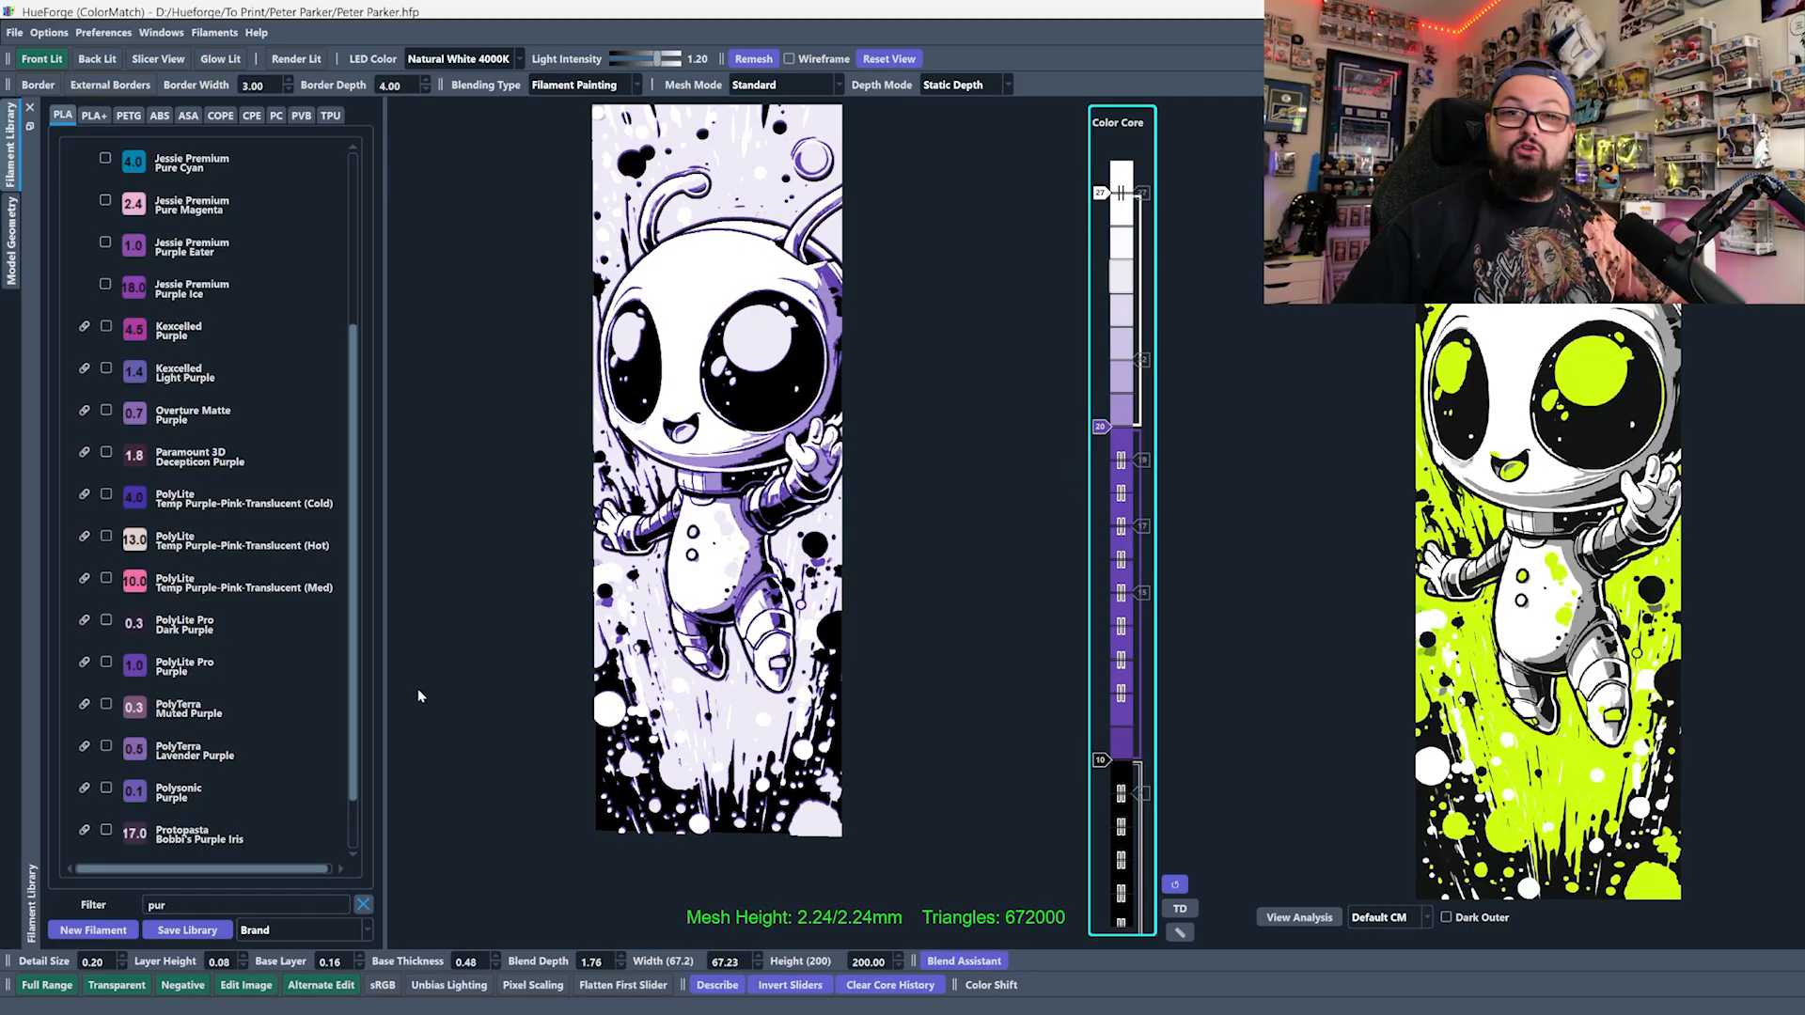
pyautogui.moveTo(338, 507)
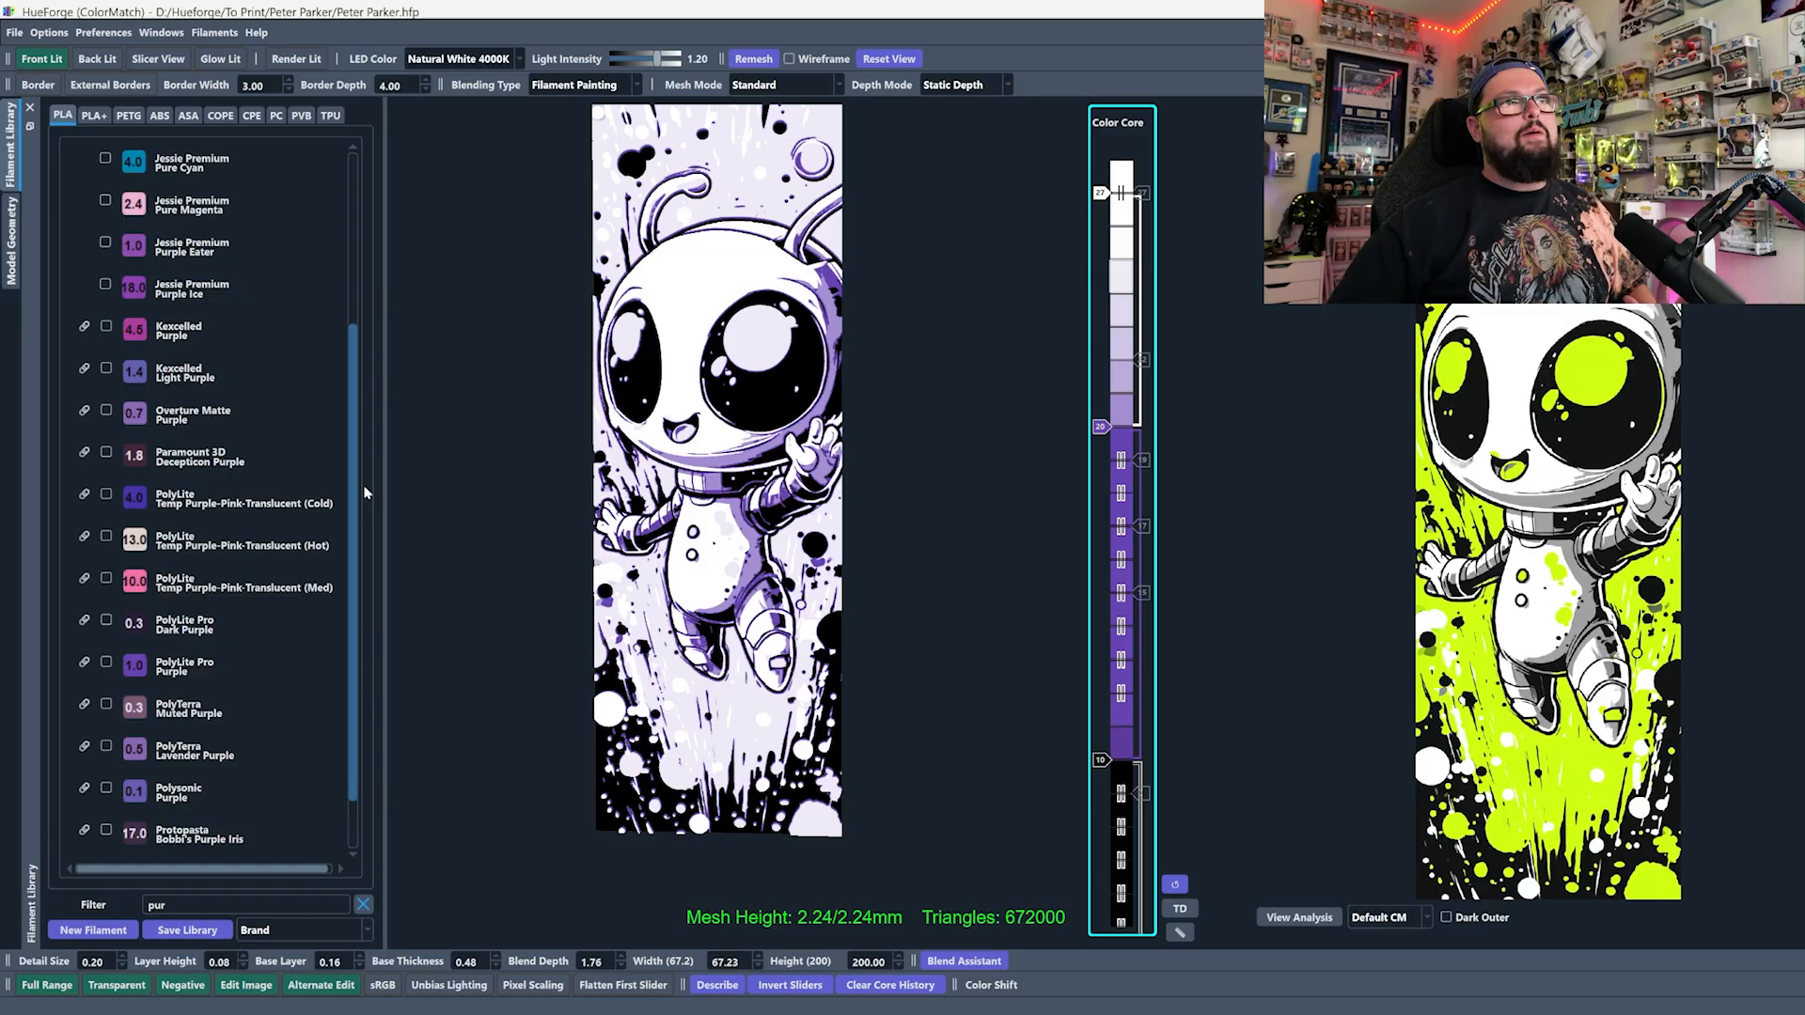
pyautogui.moveTo(853, 239)
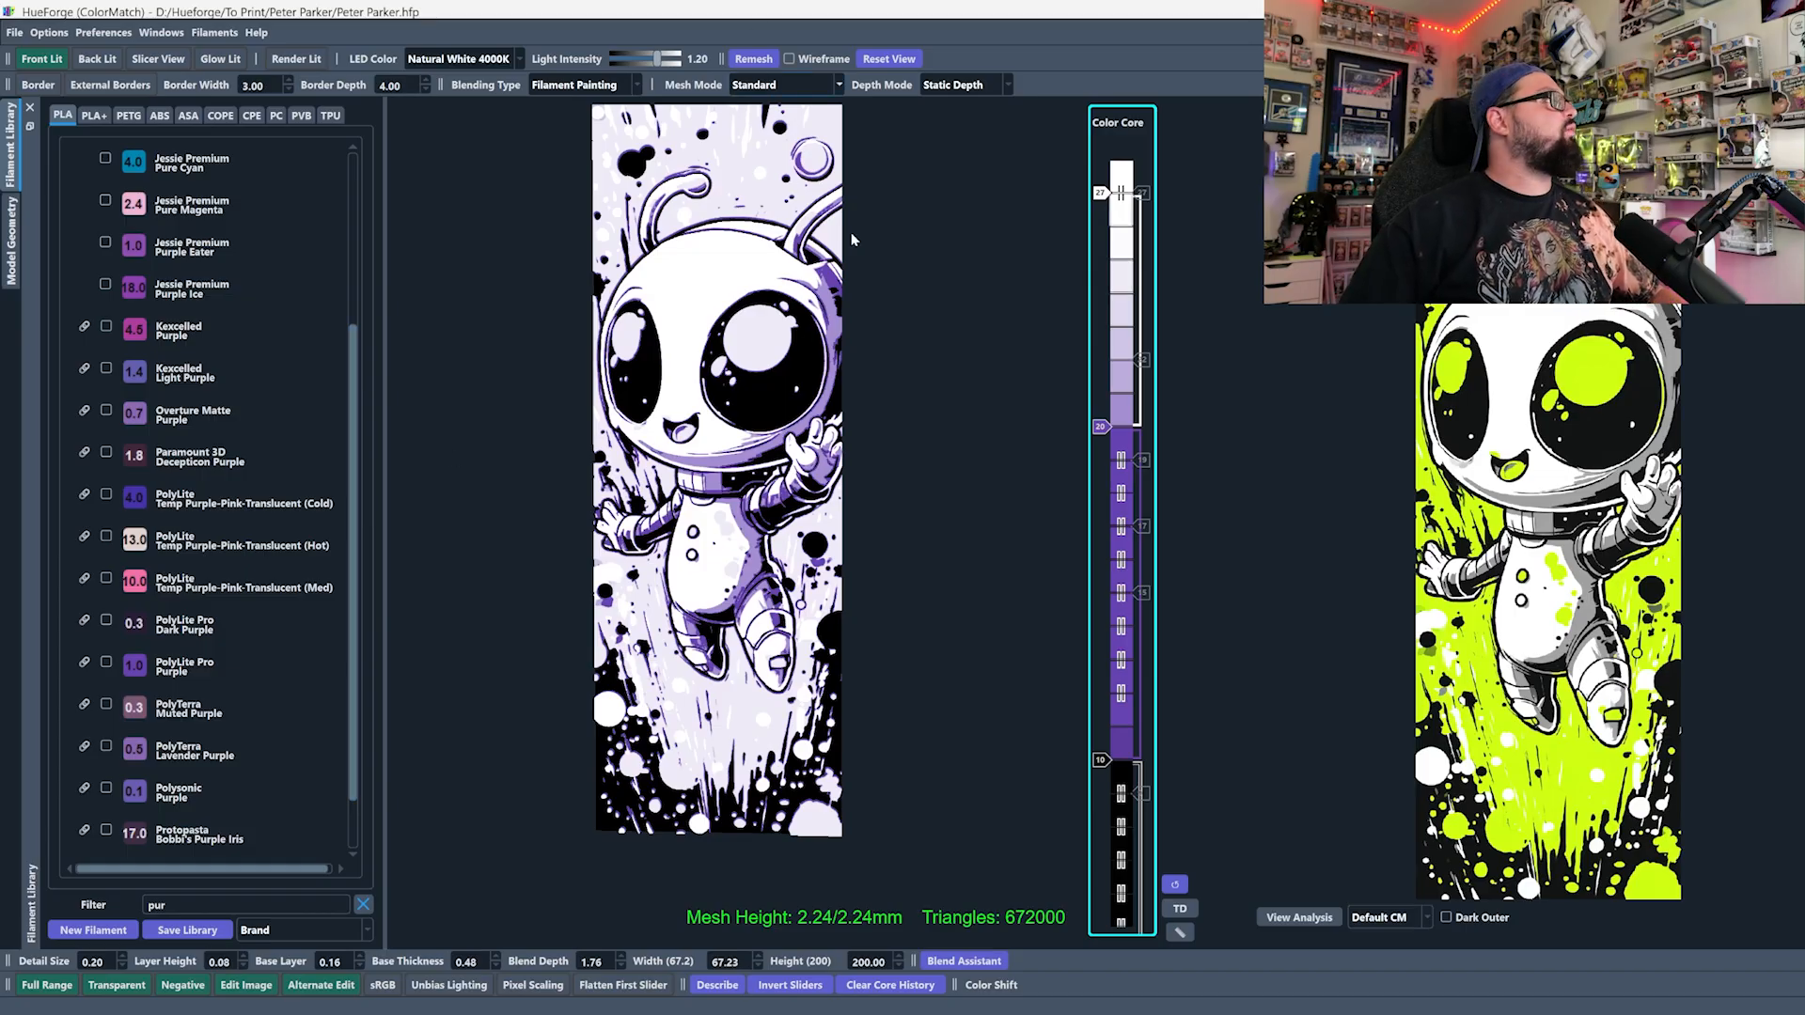
pyautogui.moveTo(918, 346)
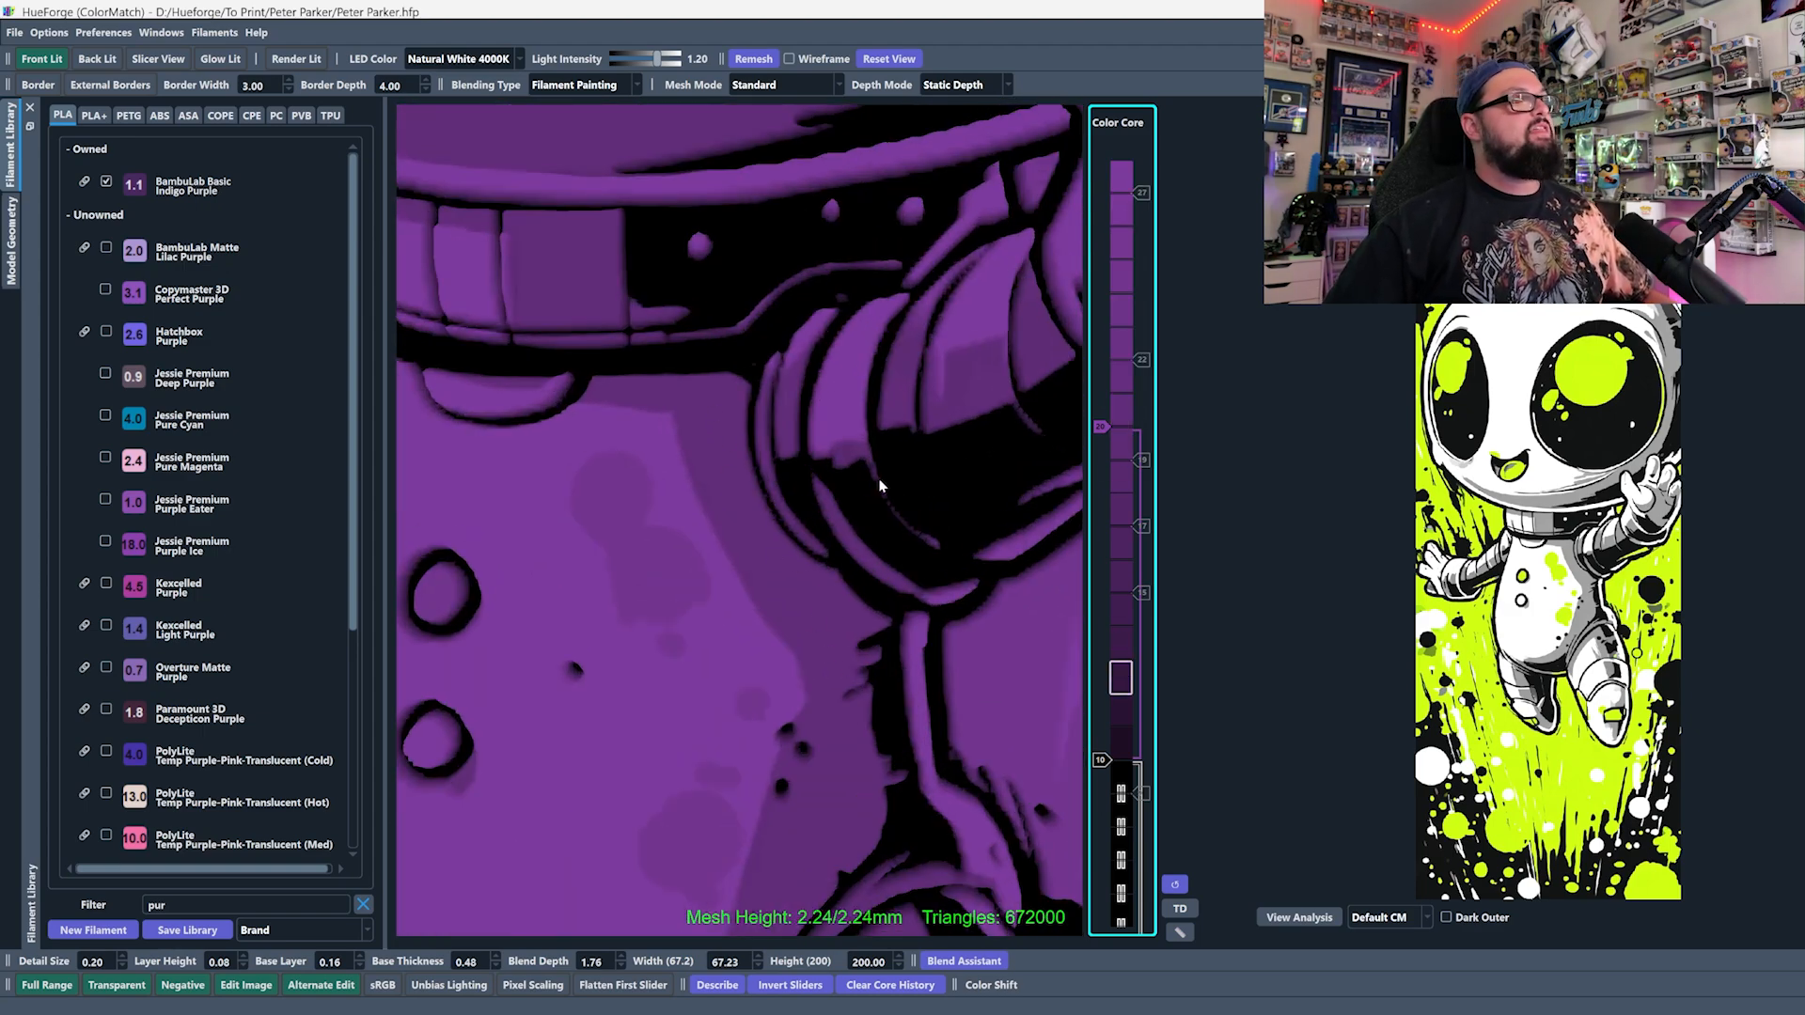
# - Start the purple filament at layer one so only purple and black remain
pyautogui.moveTo(1118, 677); pyautogui.dragTo(1119, 207)
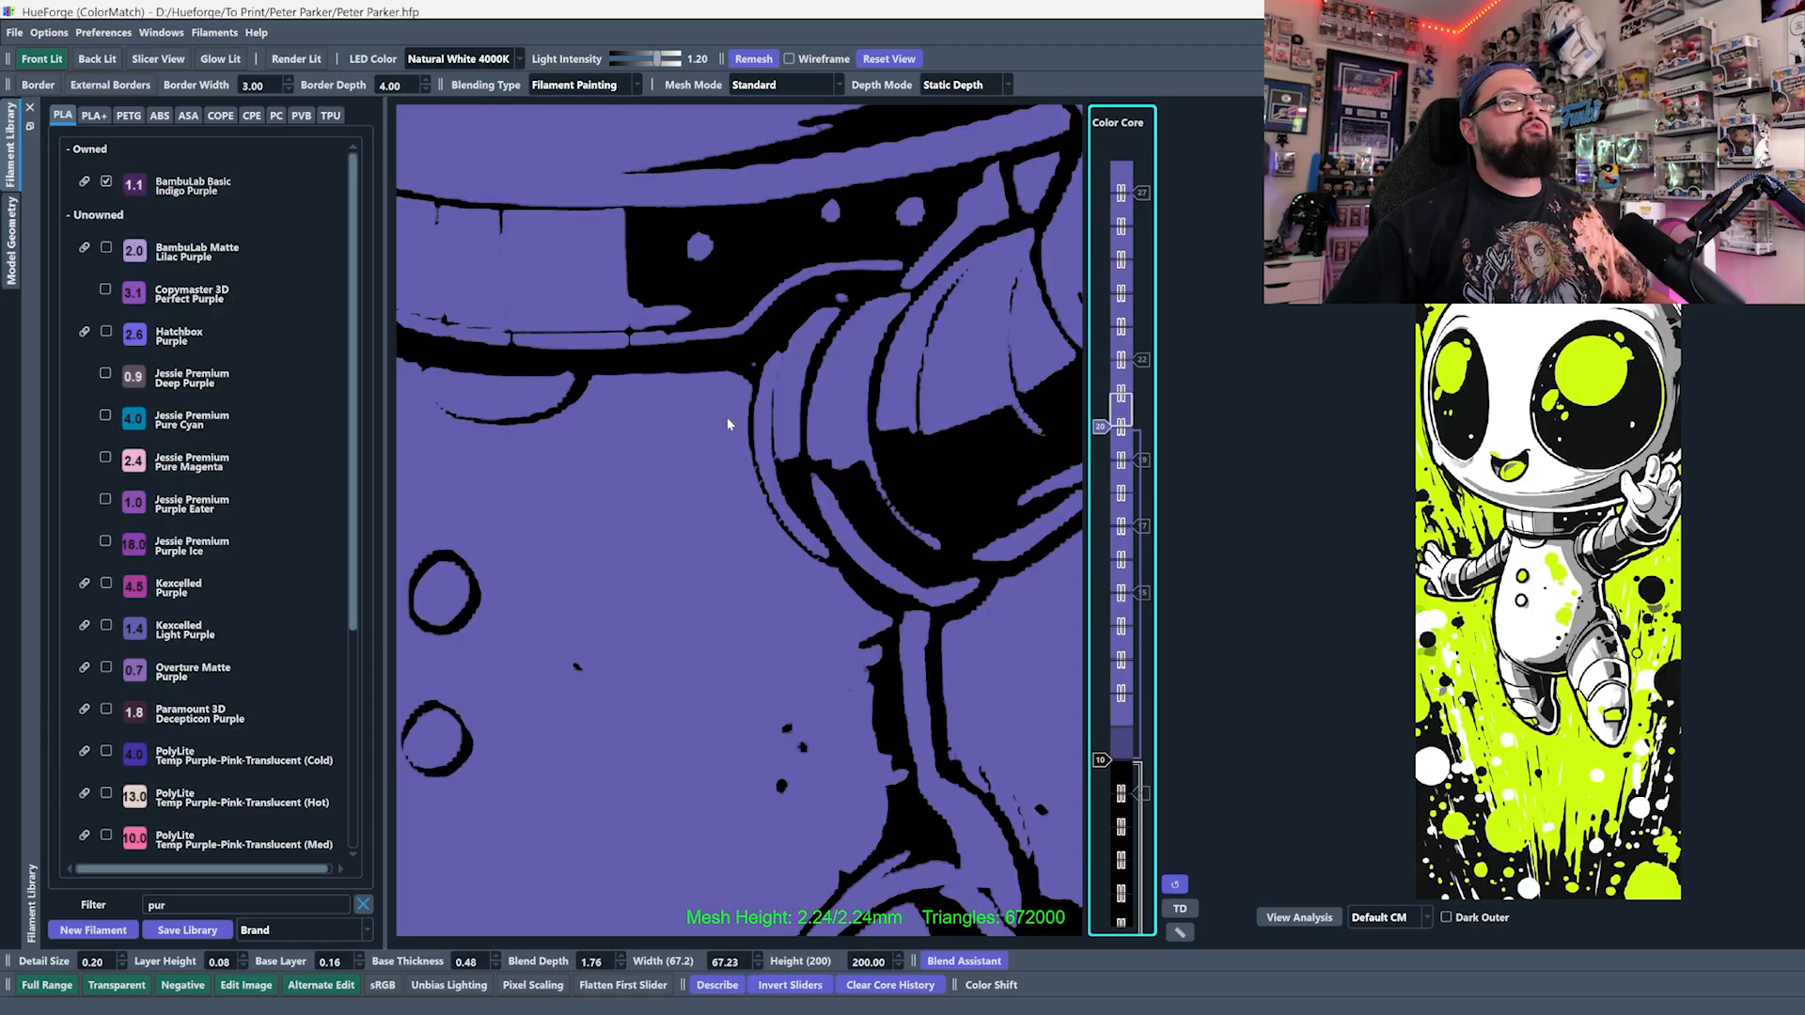
pyautogui.moveTo(826, 594)
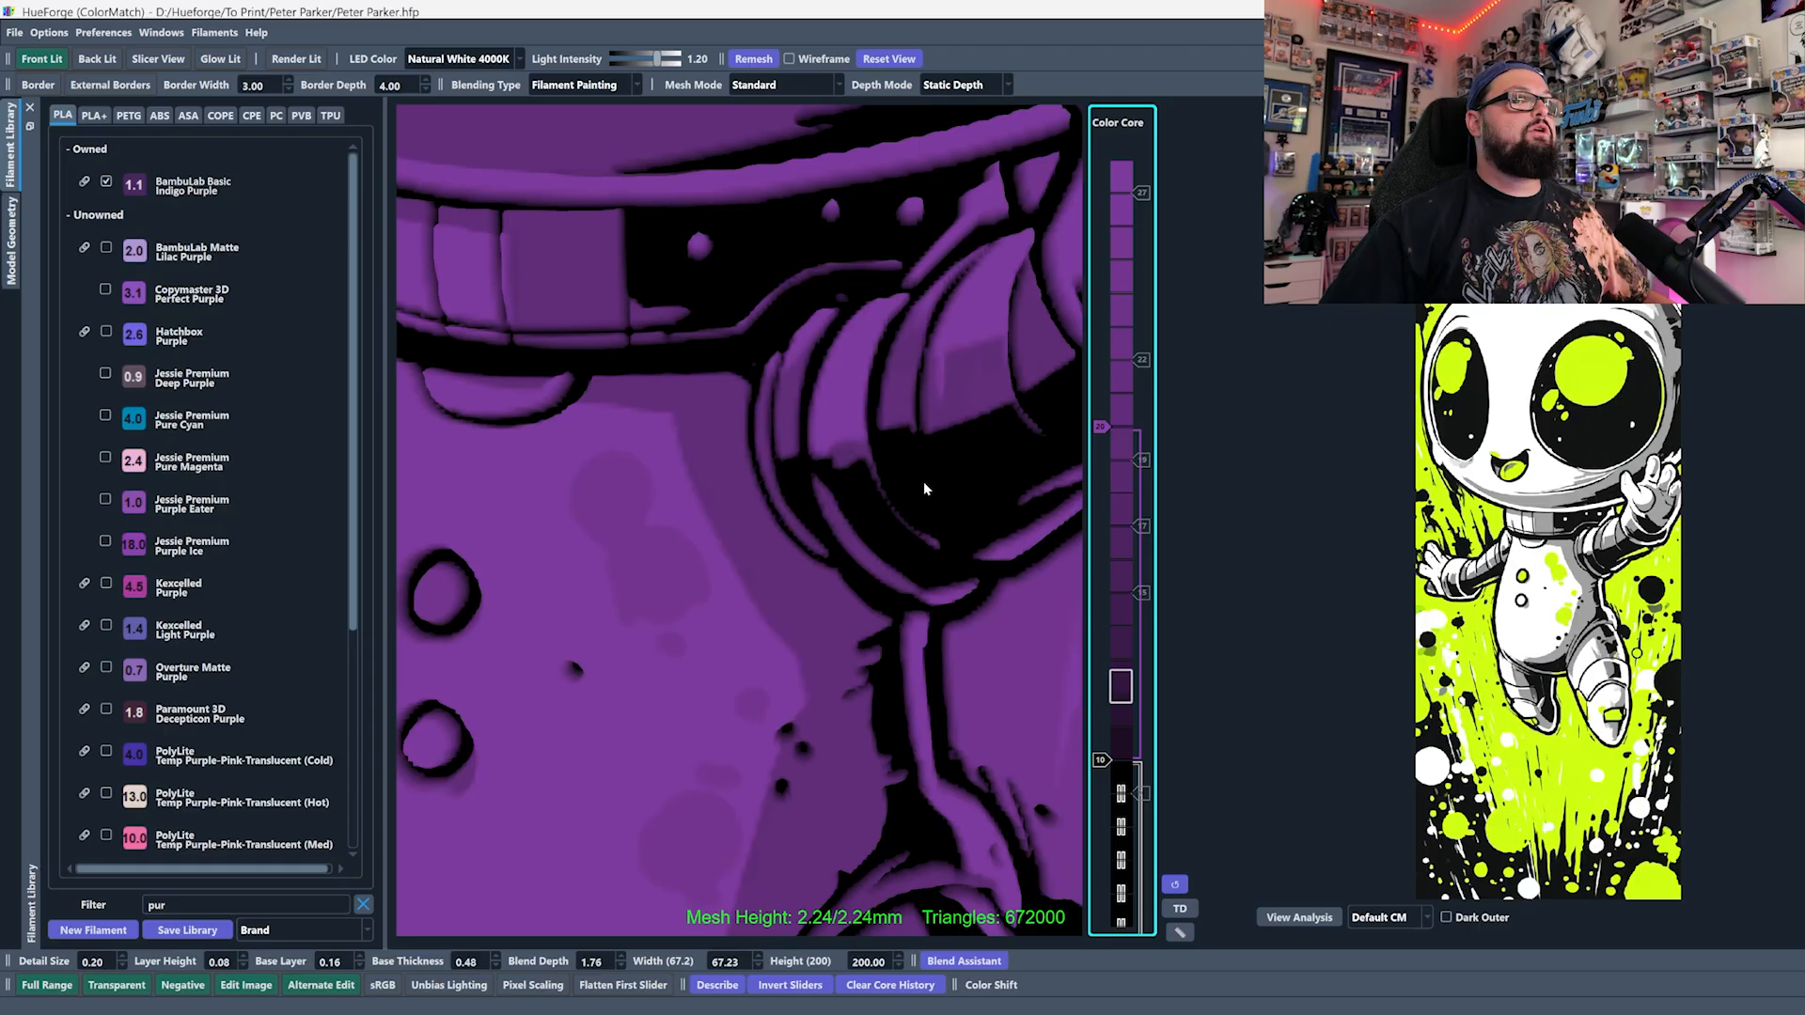
pyautogui.moveTo(1121, 687); pyautogui.dragTo(1121, 409)
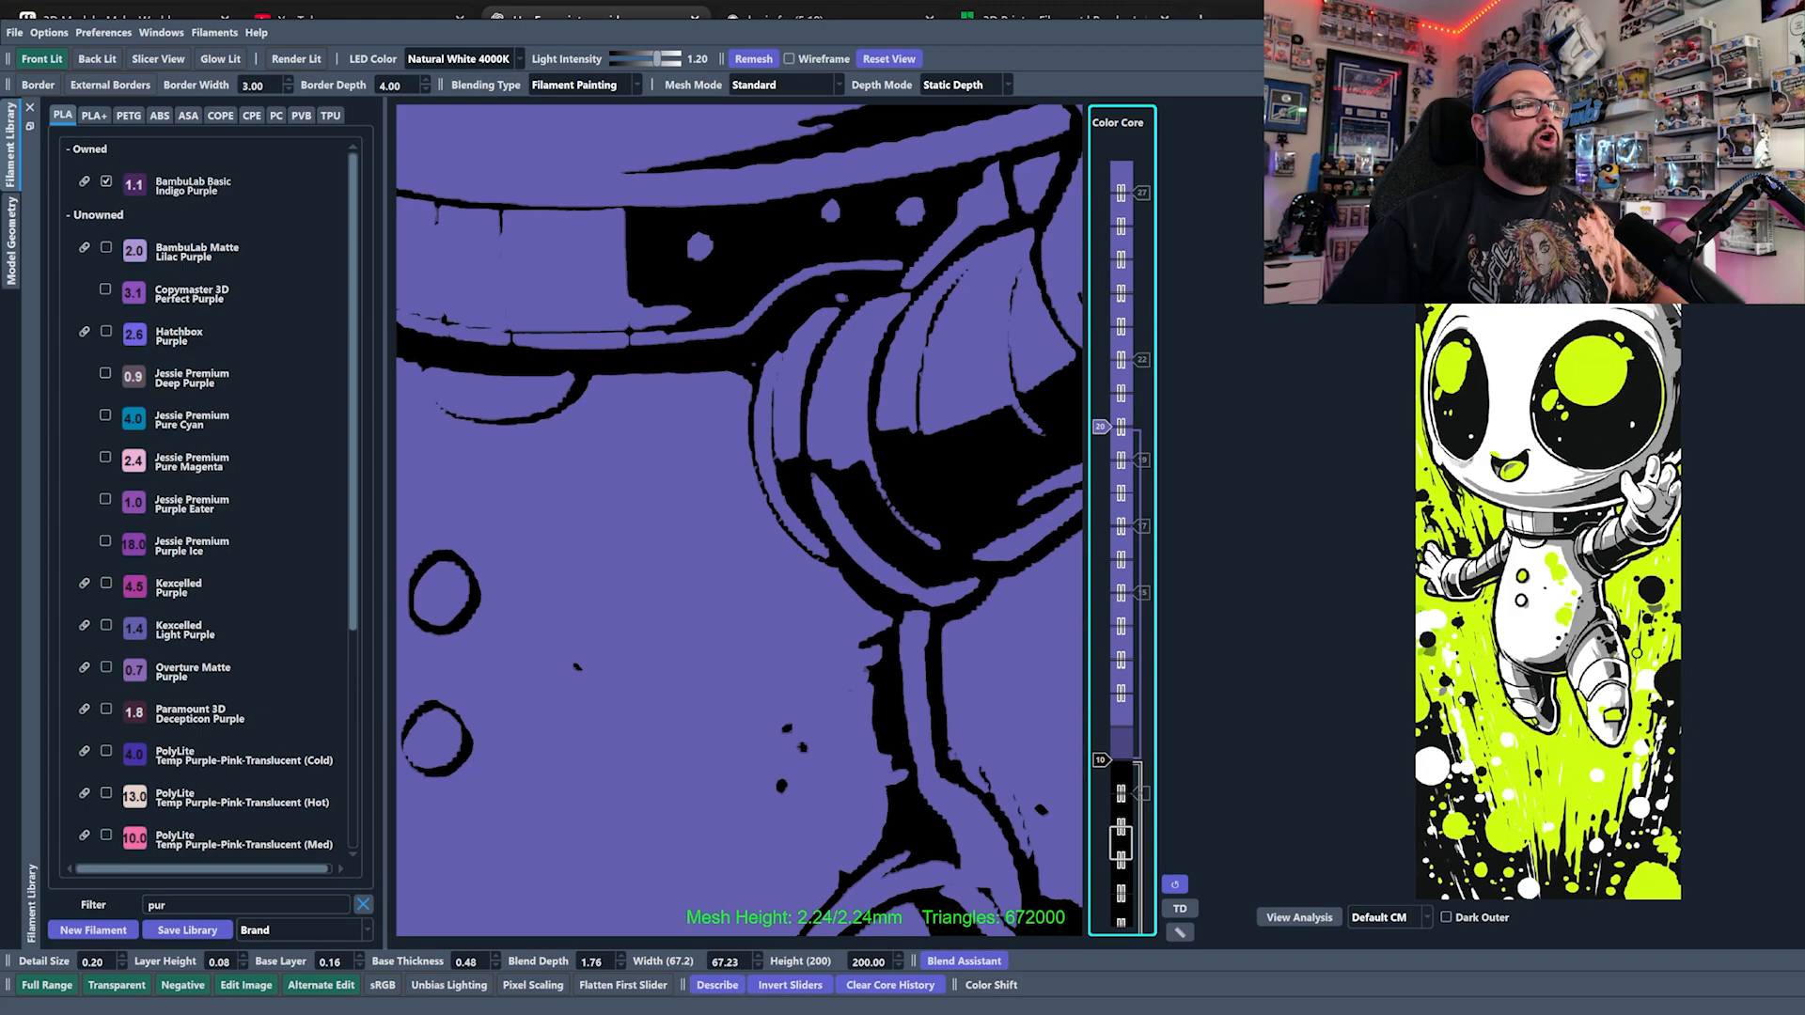
# - Filter the Filament Library with 'sun', 'esun', then 'sunl' to list Sunlu filaments
pyautogui.scroll(-3)
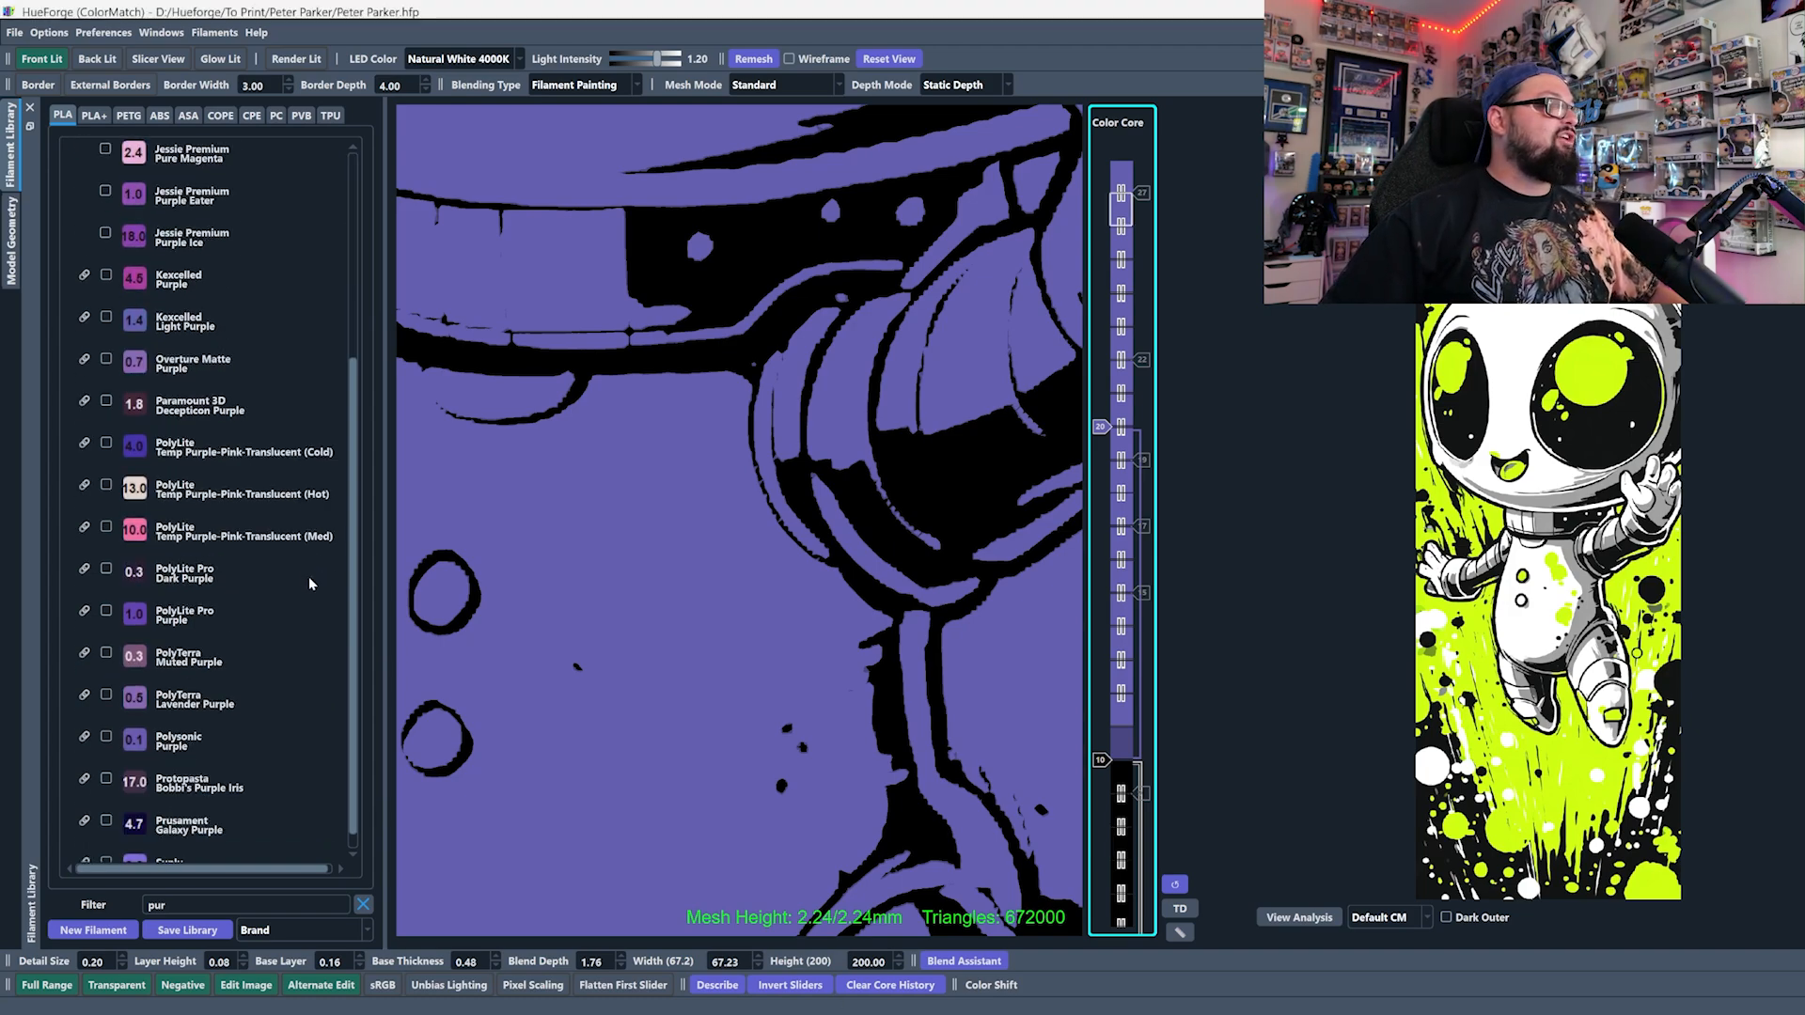
pyautogui.write('sun')
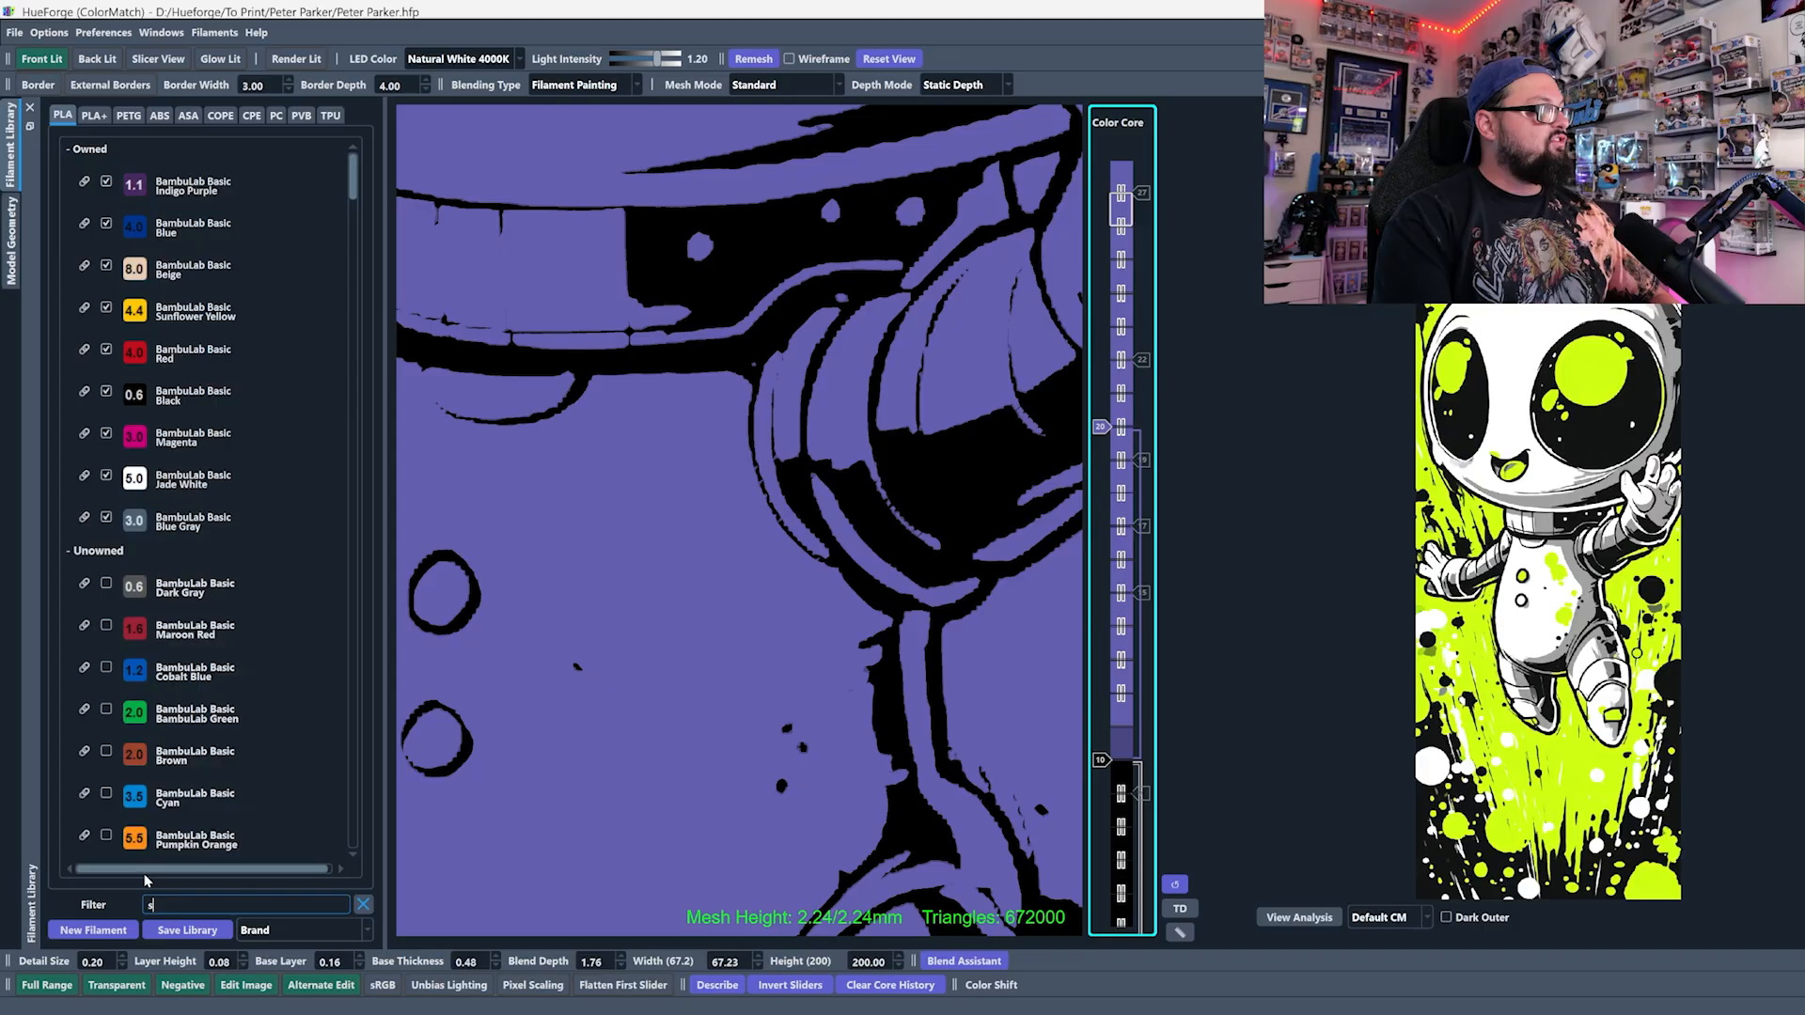
pyautogui.write('esun')
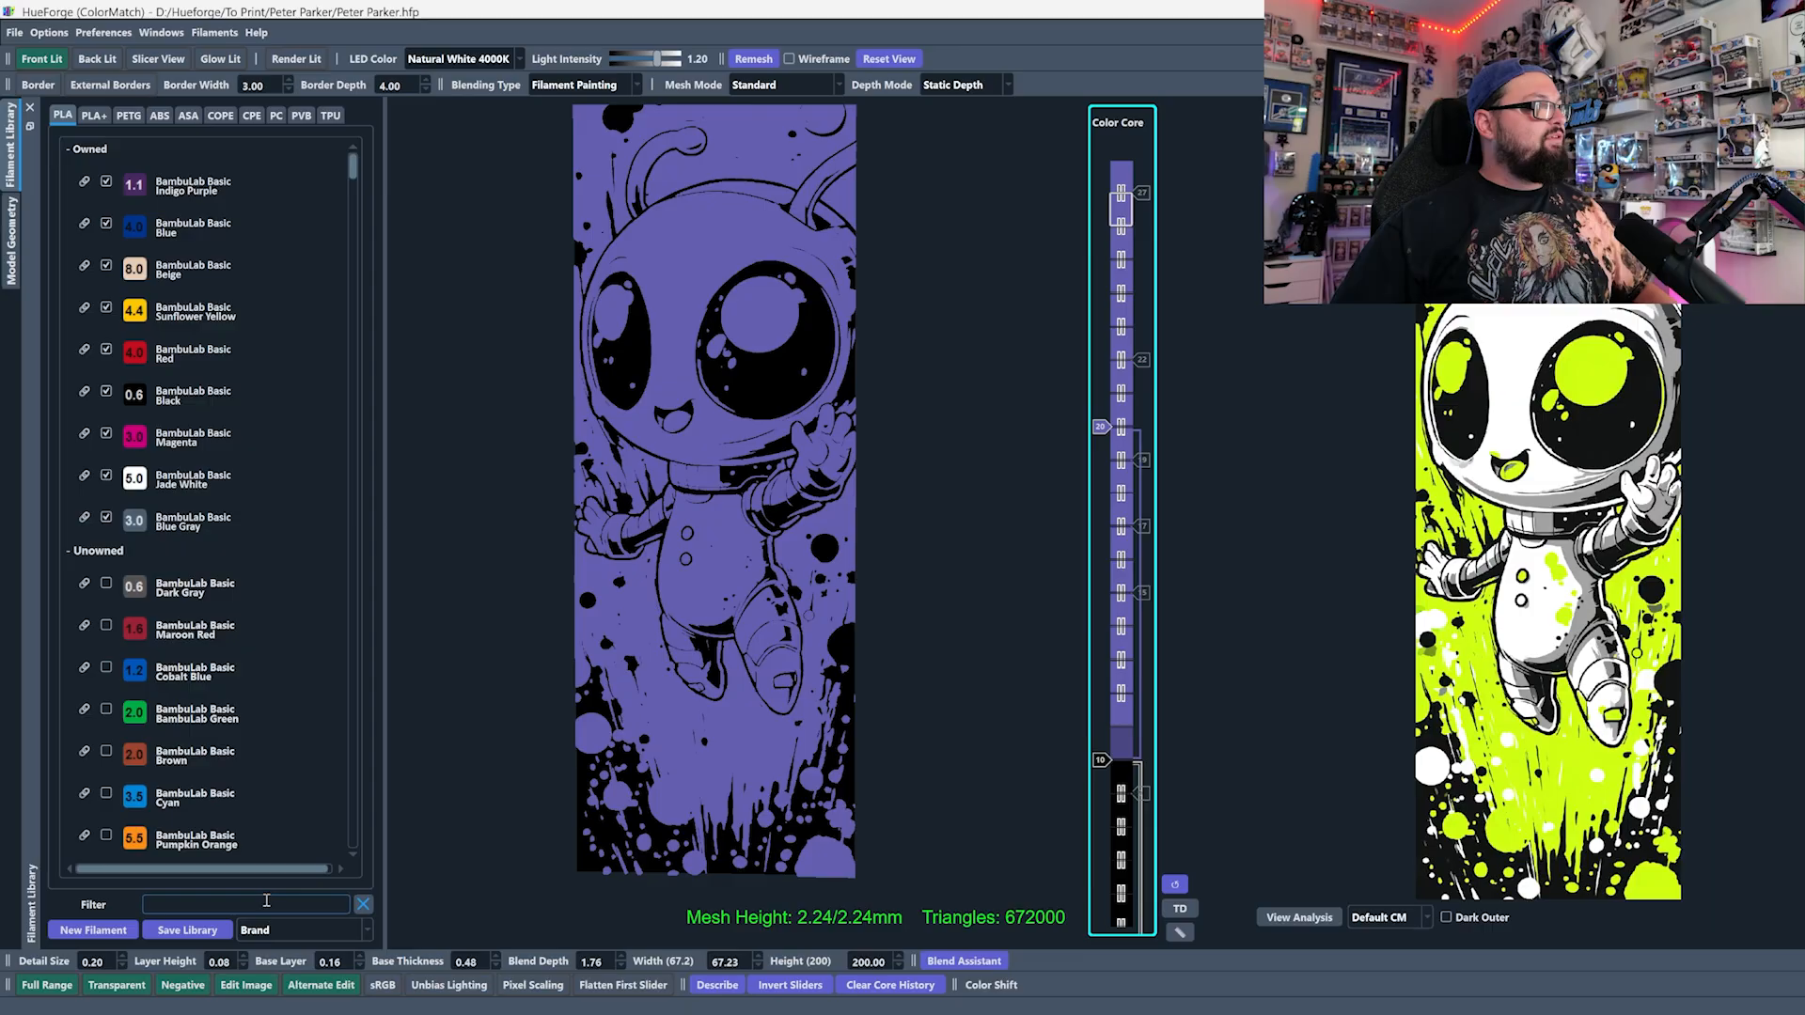
pyautogui.write('sunl')
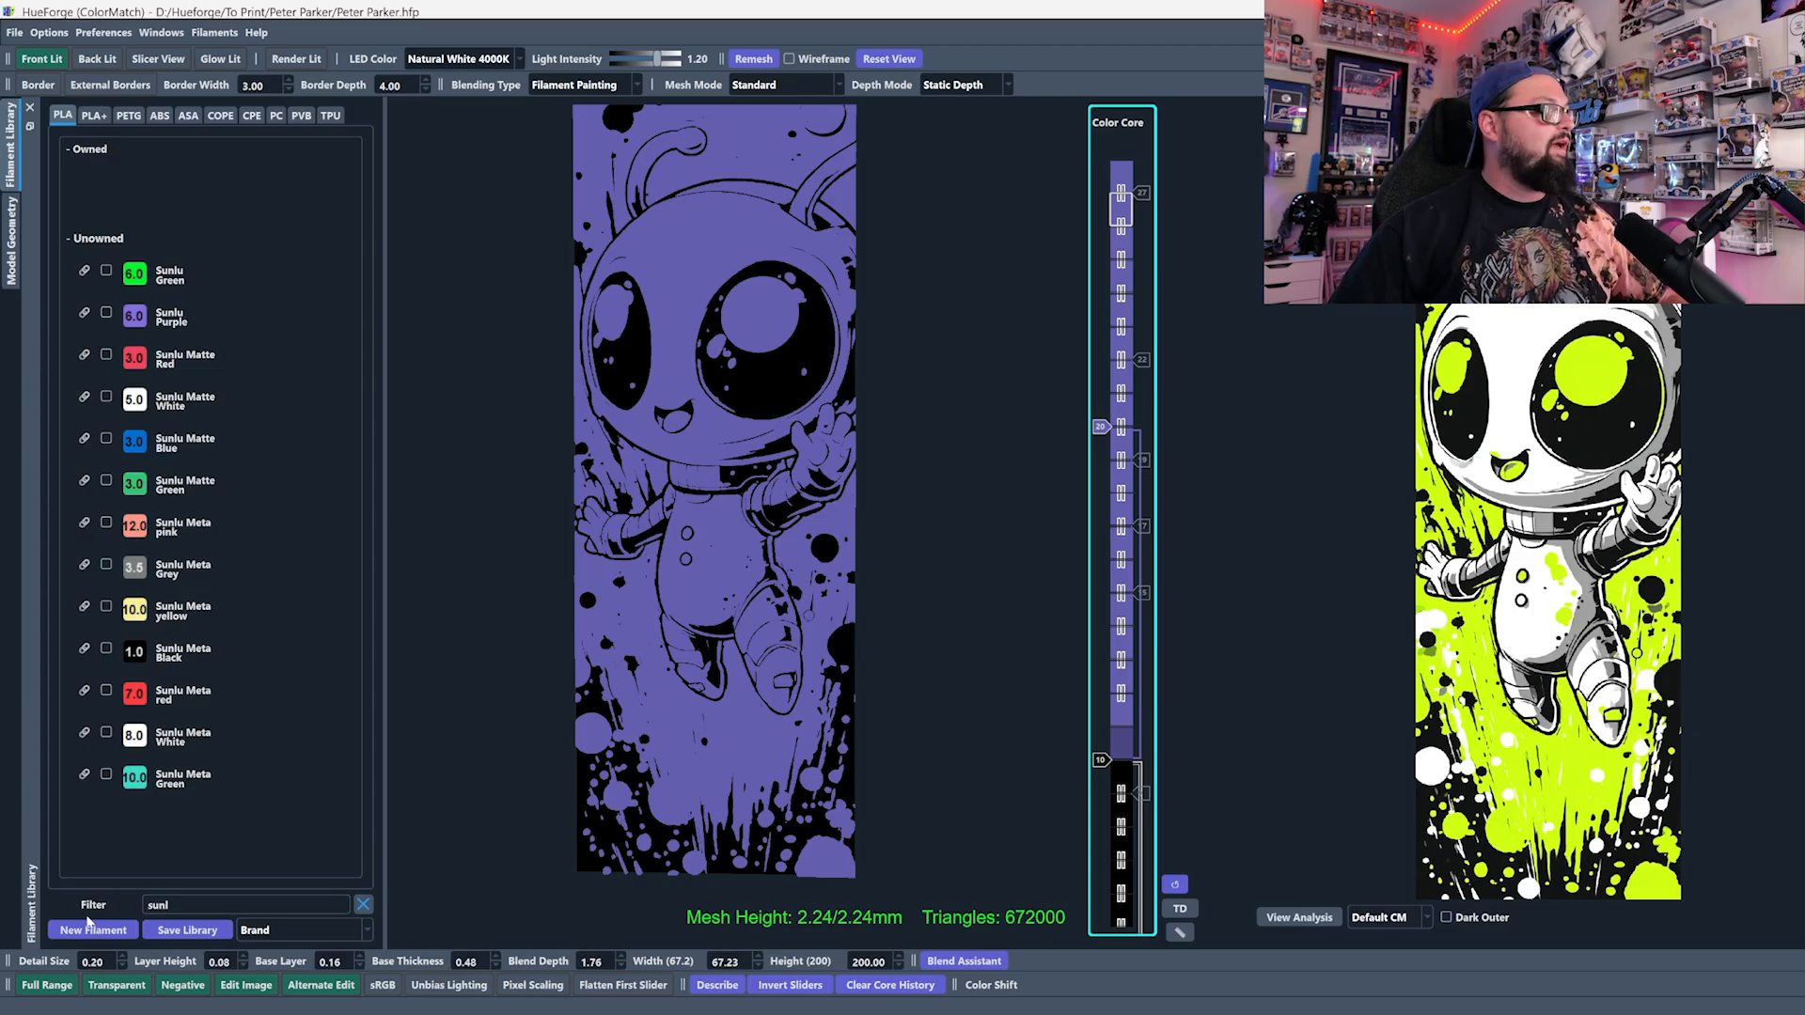
pyautogui.moveTo(1019, 600)
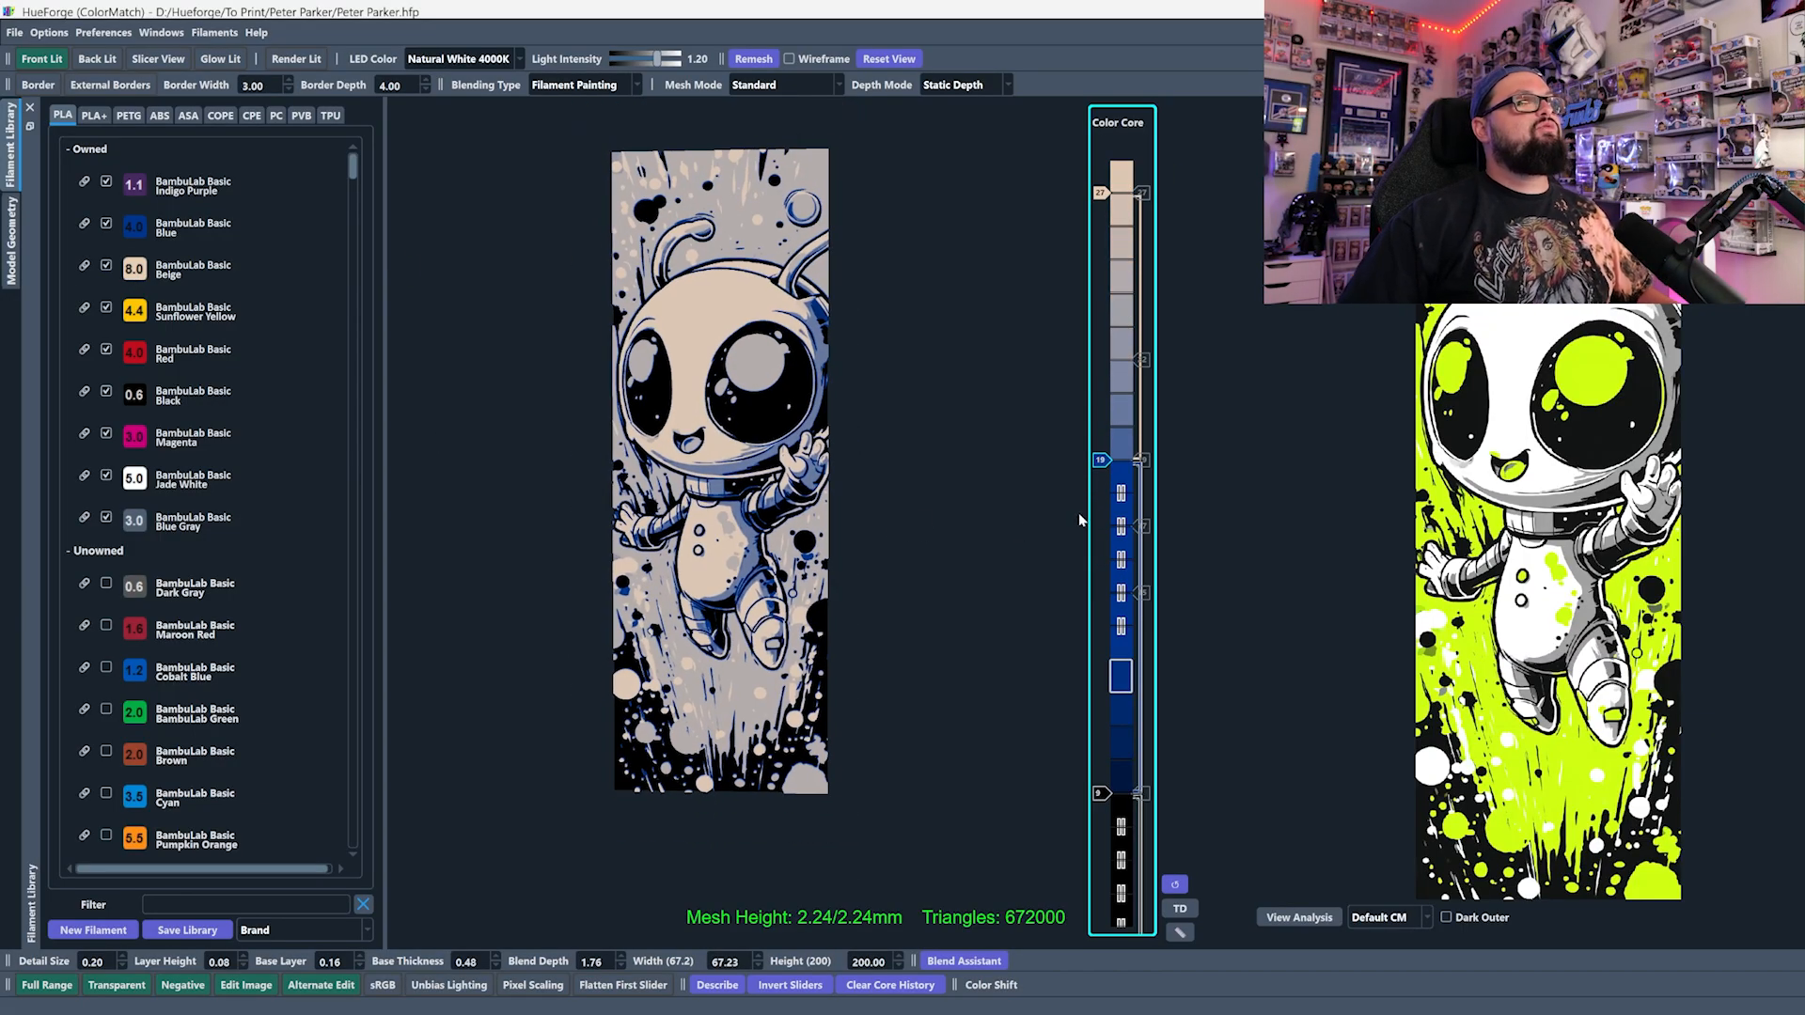
# - Raise the blue-over-beige and black change layers in the beige, blue, black stack
pyautogui.moveTo(1102, 461); pyautogui.dragTo(1102, 427)
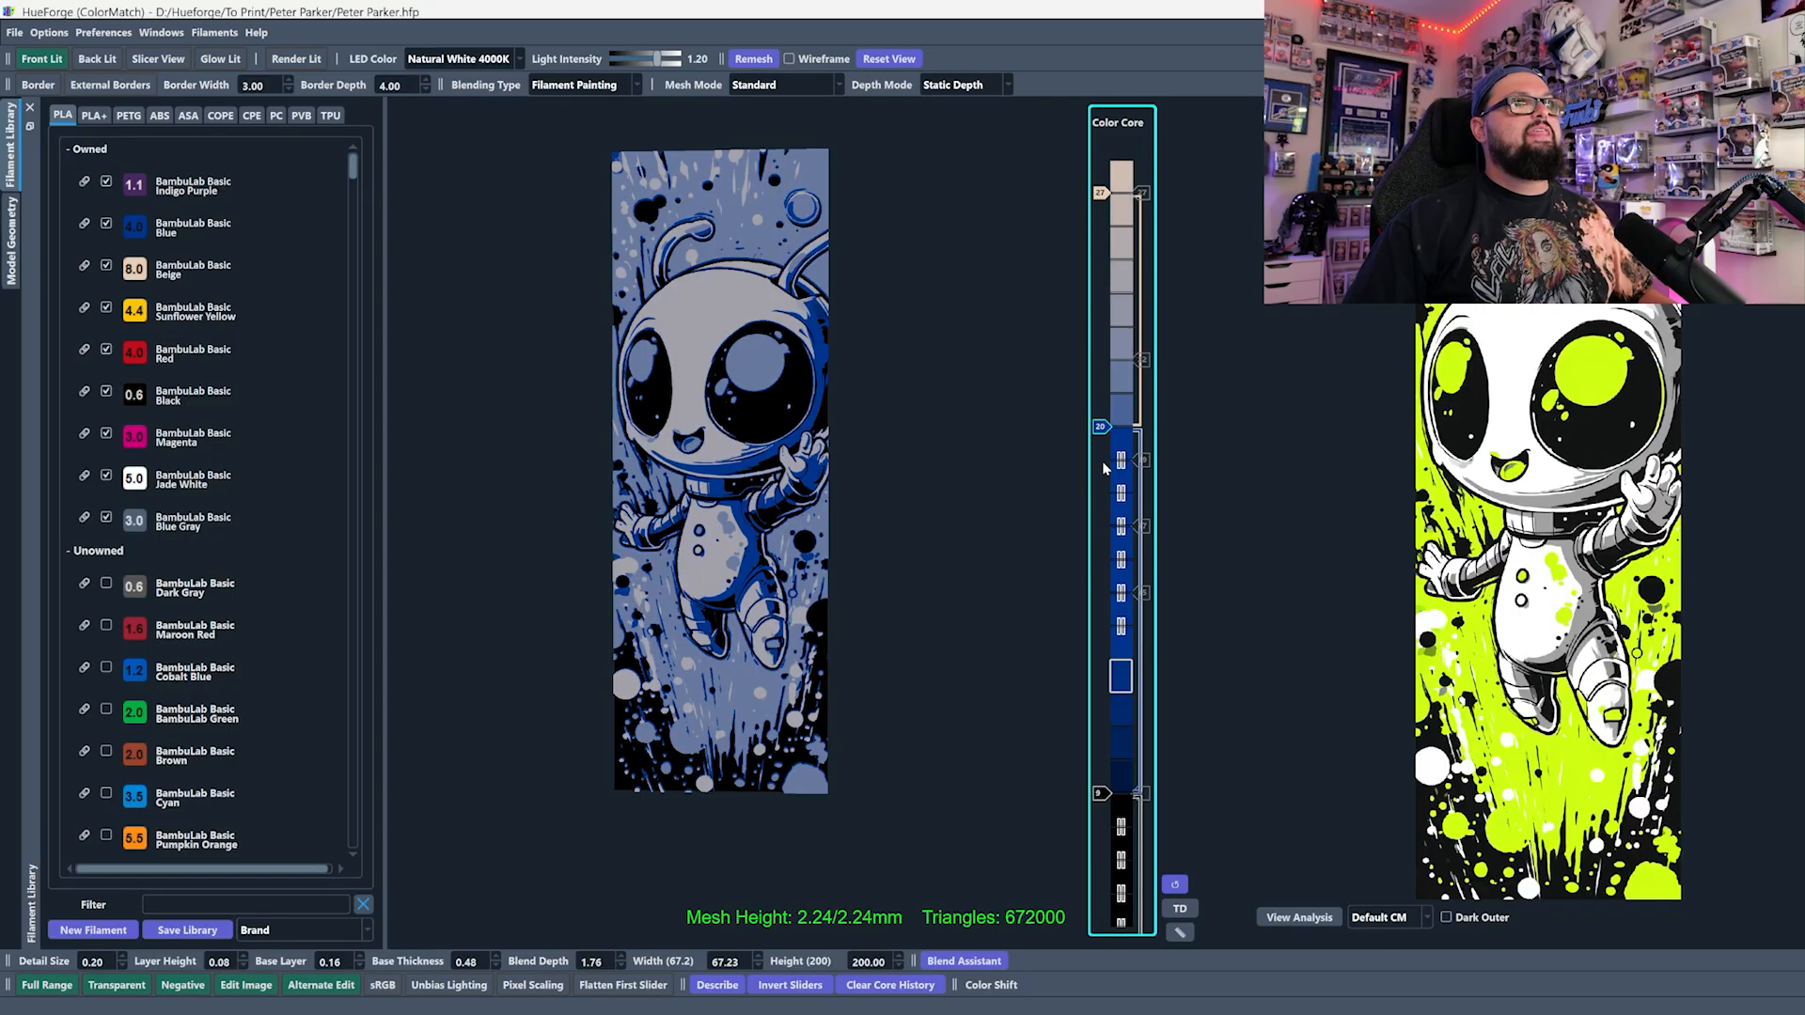
pyautogui.moveTo(1102, 427); pyautogui.dragTo(1102, 494)
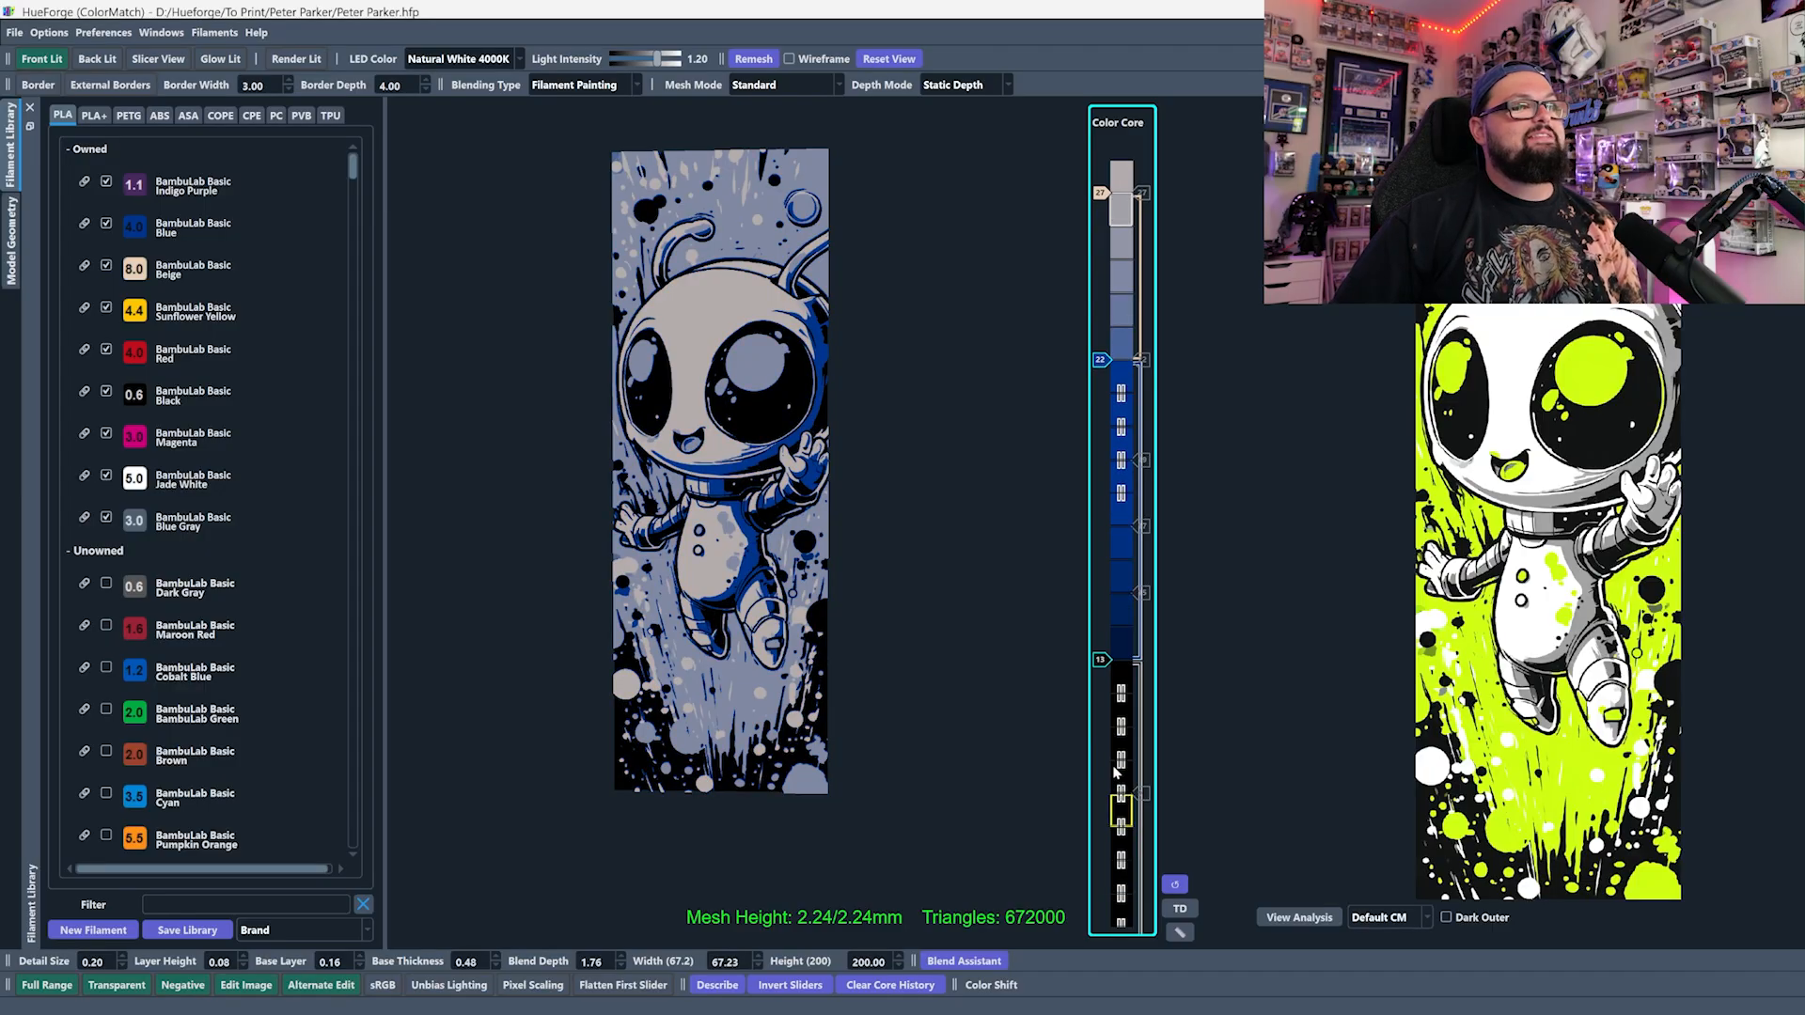
pyautogui.moveTo(1125, 758)
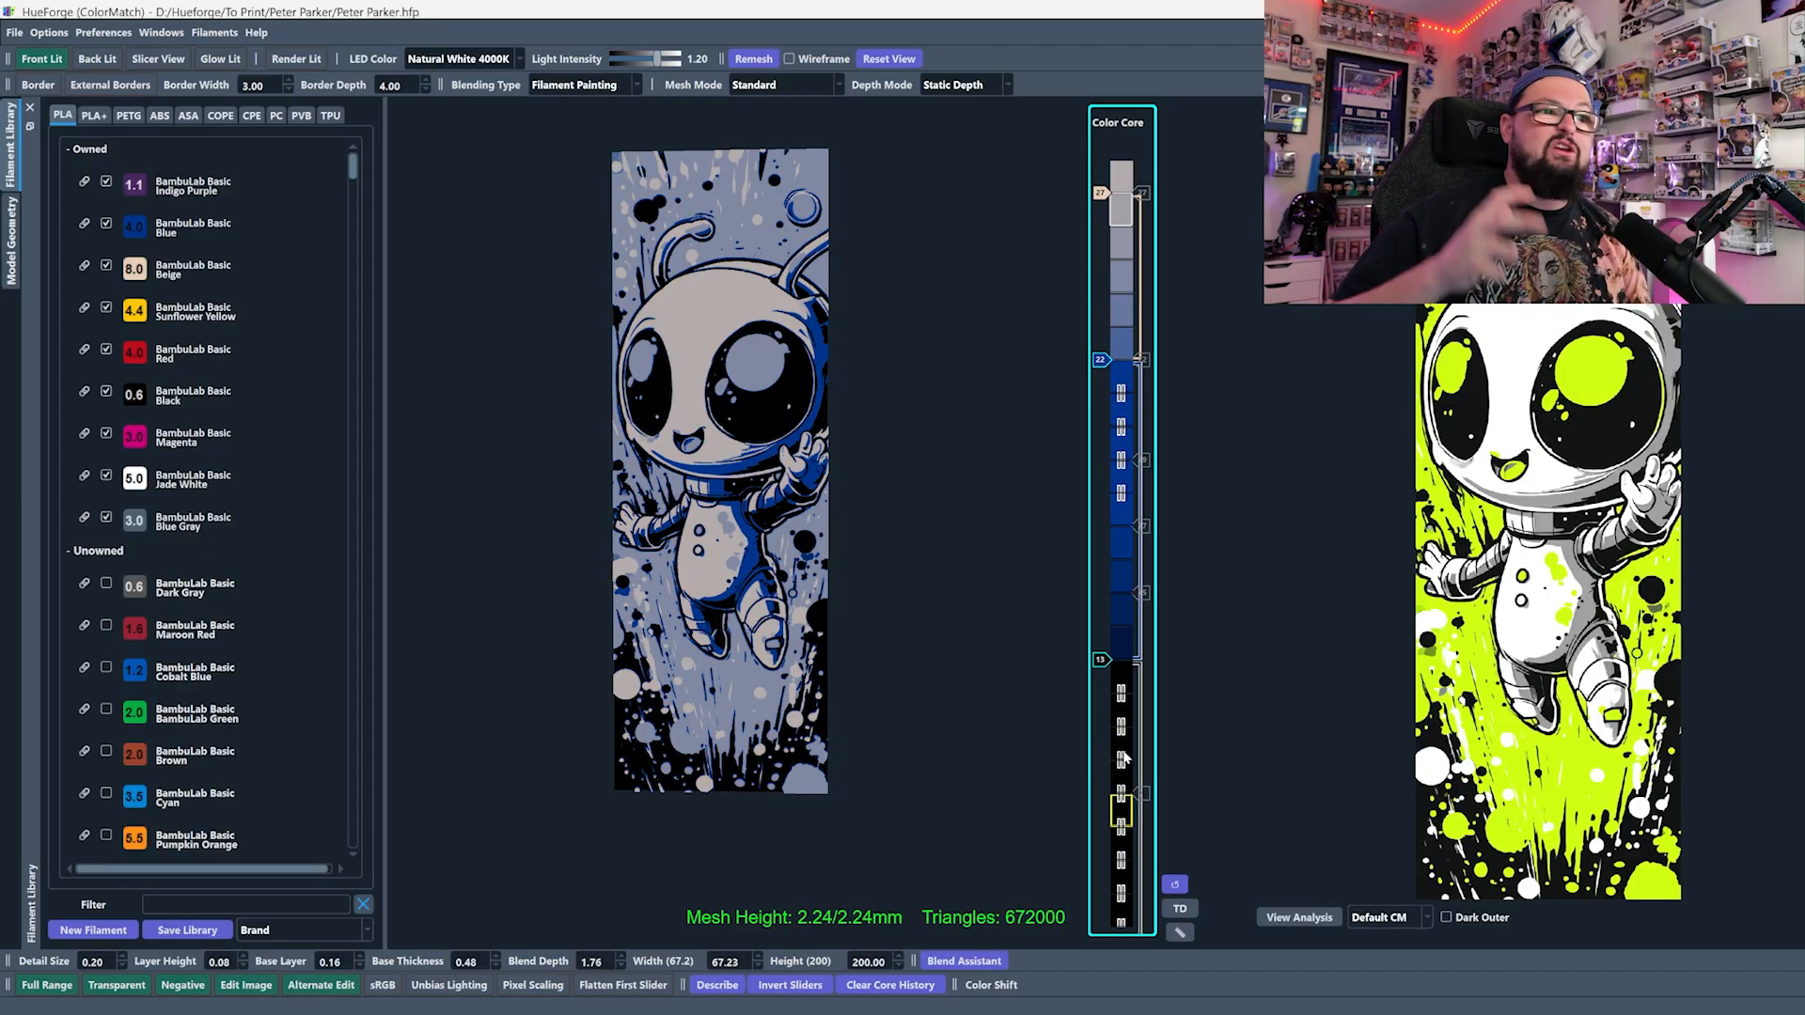